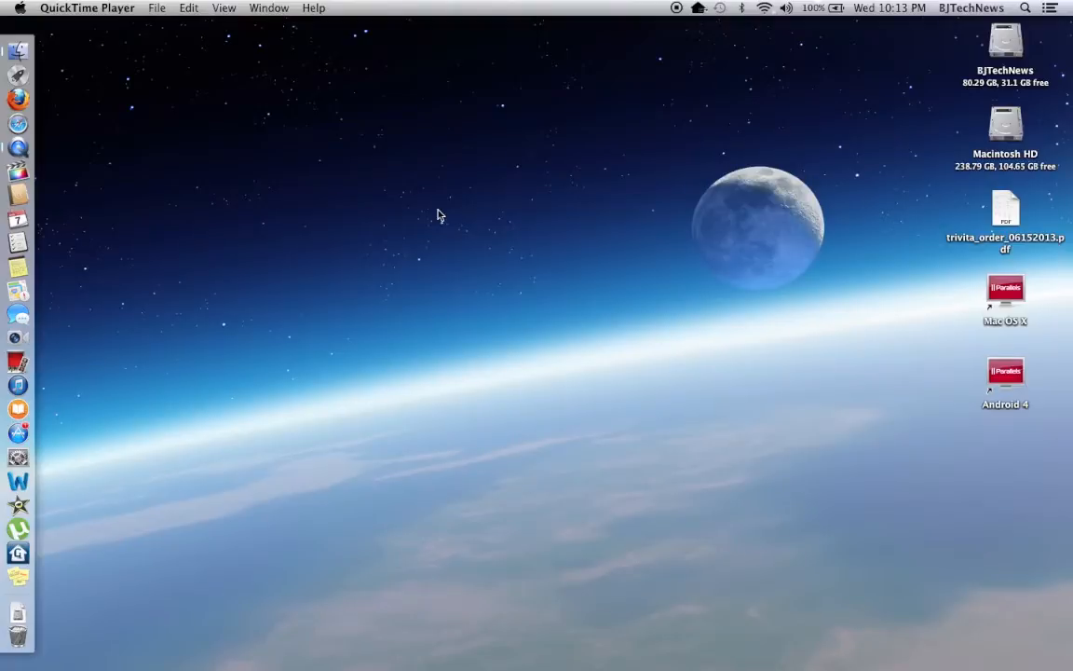
pyautogui.moveTo(253, 114)
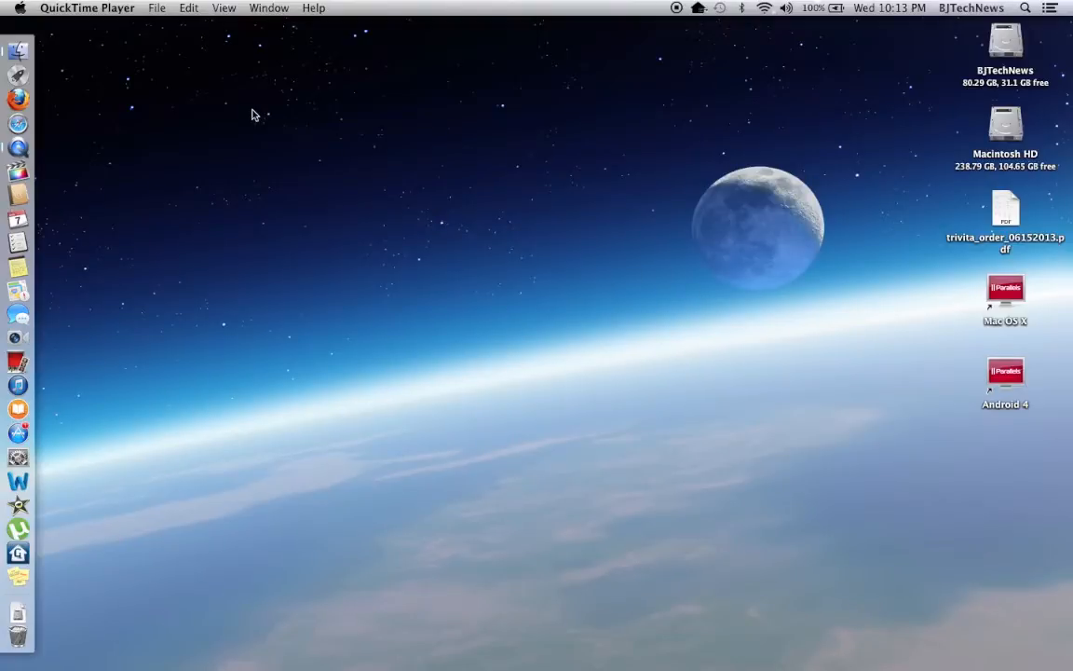
pyautogui.moveTo(107, 83)
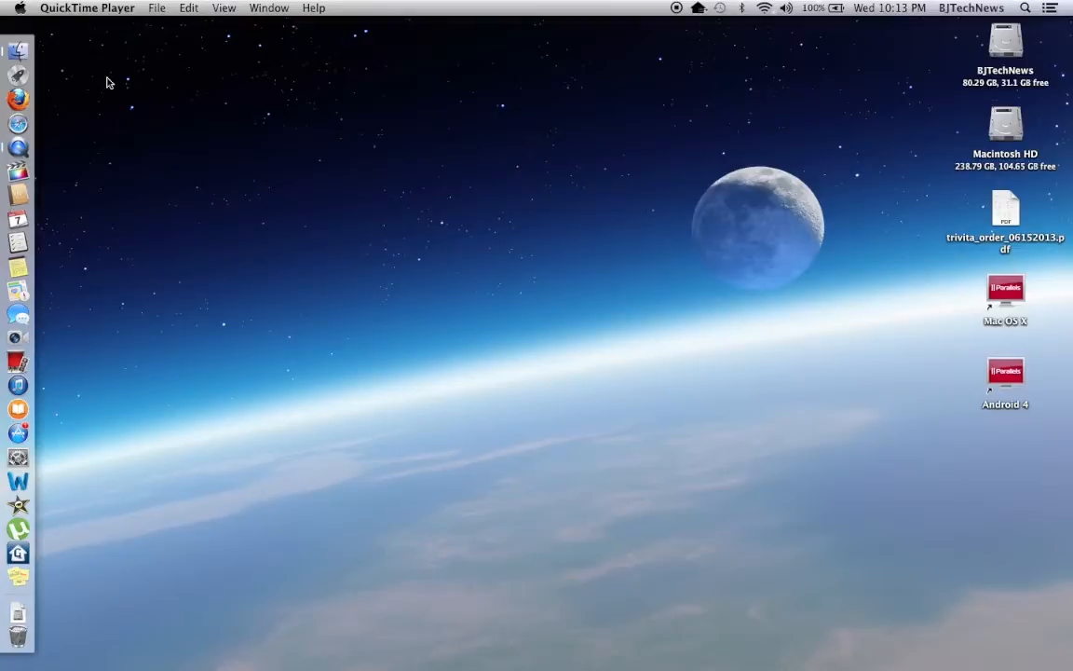
pyautogui.moveTo(177, 272)
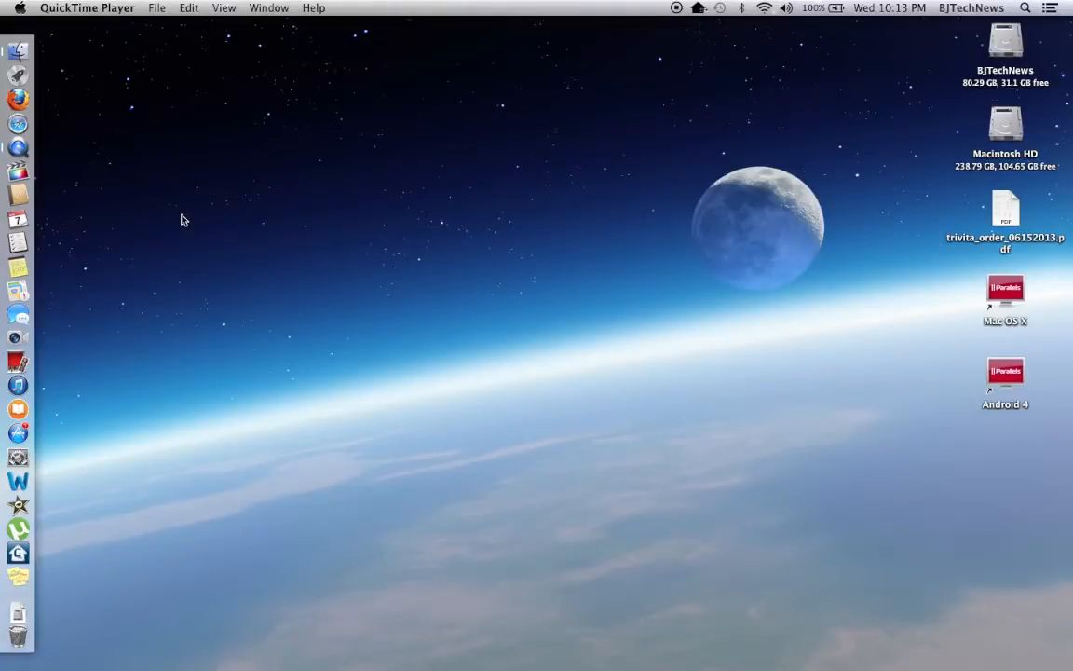
# Step: Check the installed OS X build in About This Mac, then close it
pyautogui.click(18, 8)
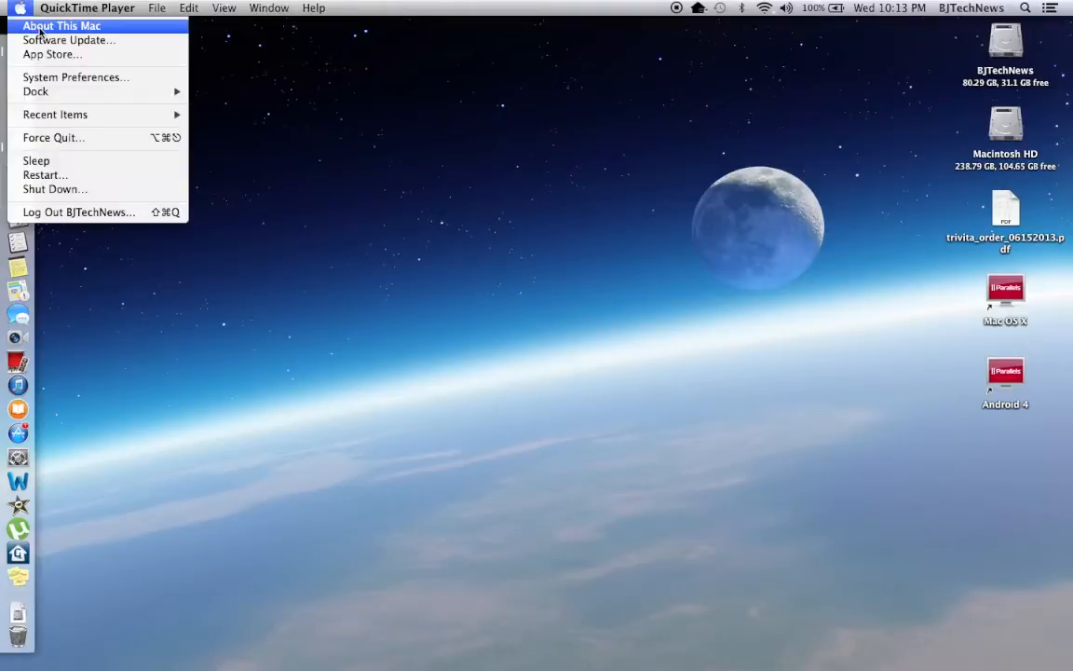
pyautogui.click(61, 25)
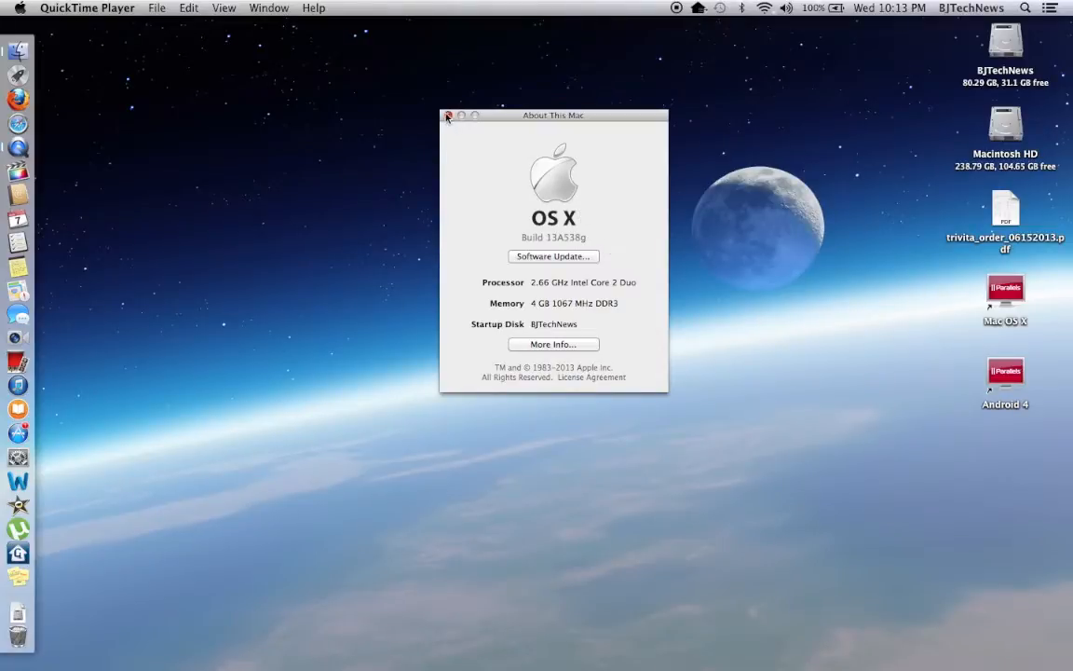
pyautogui.click(448, 115)
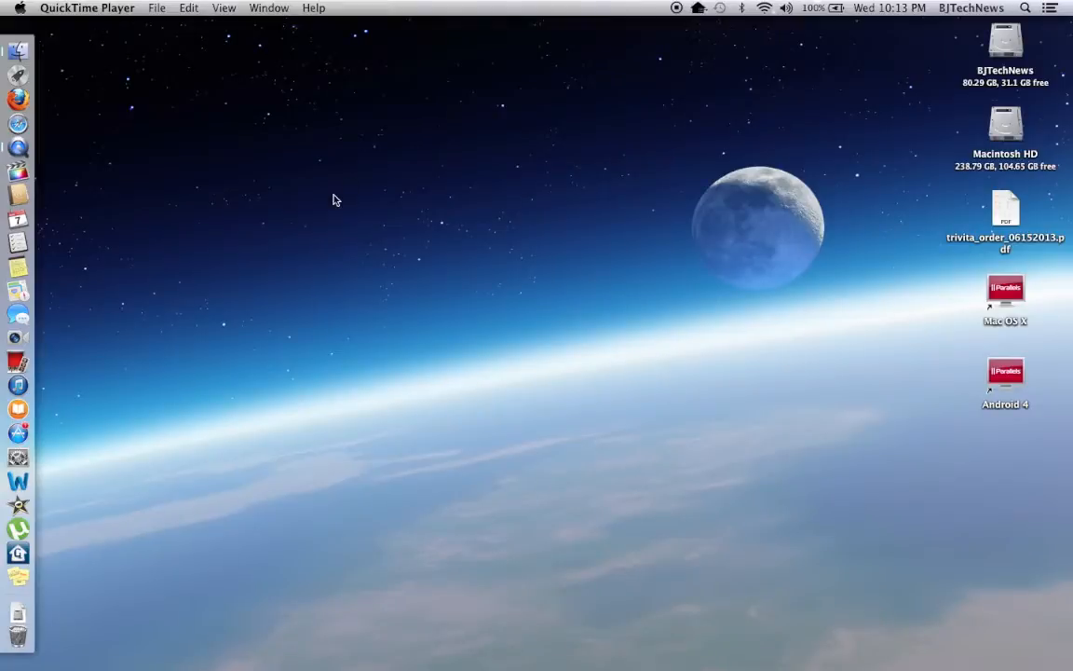
pyautogui.moveTo(18, 74)
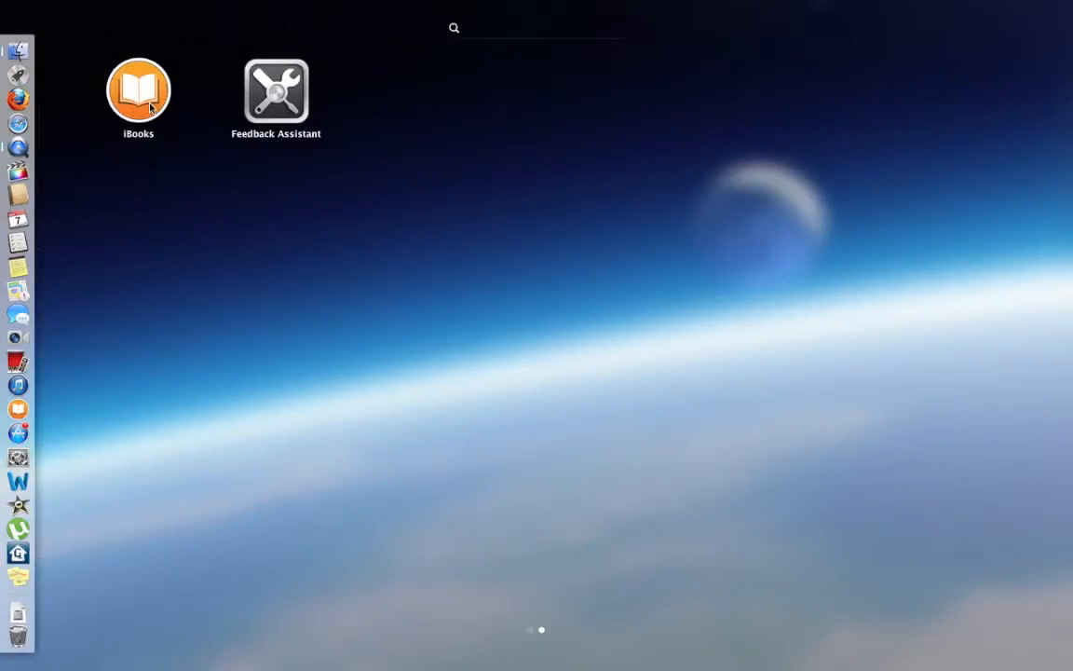
pyautogui.moveTo(286, 124)
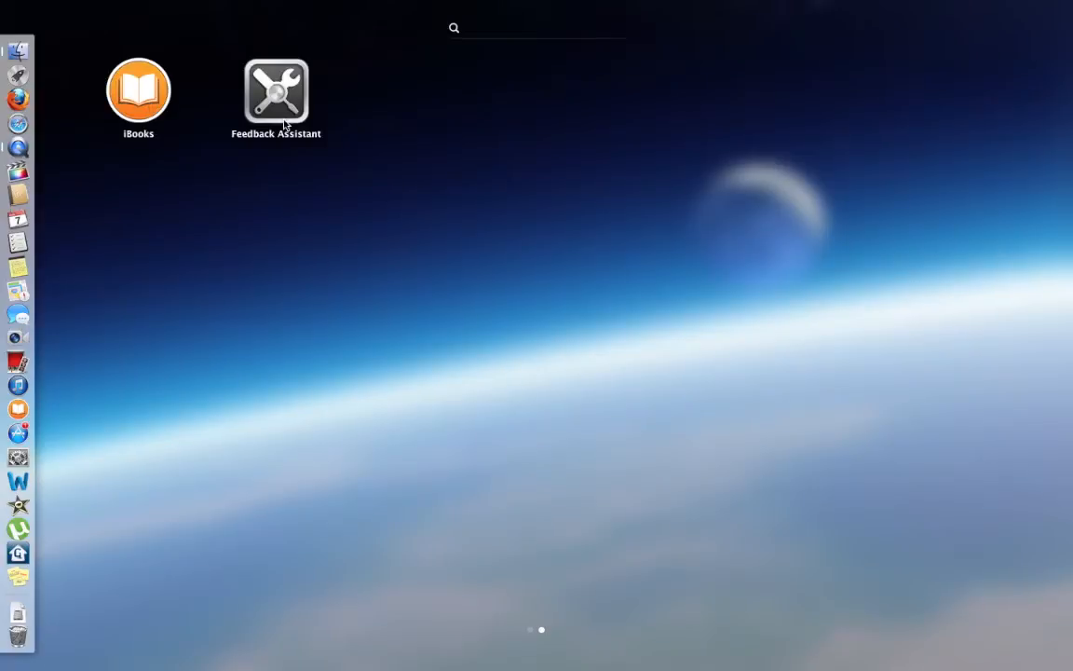
pyautogui.moveTo(159, 103)
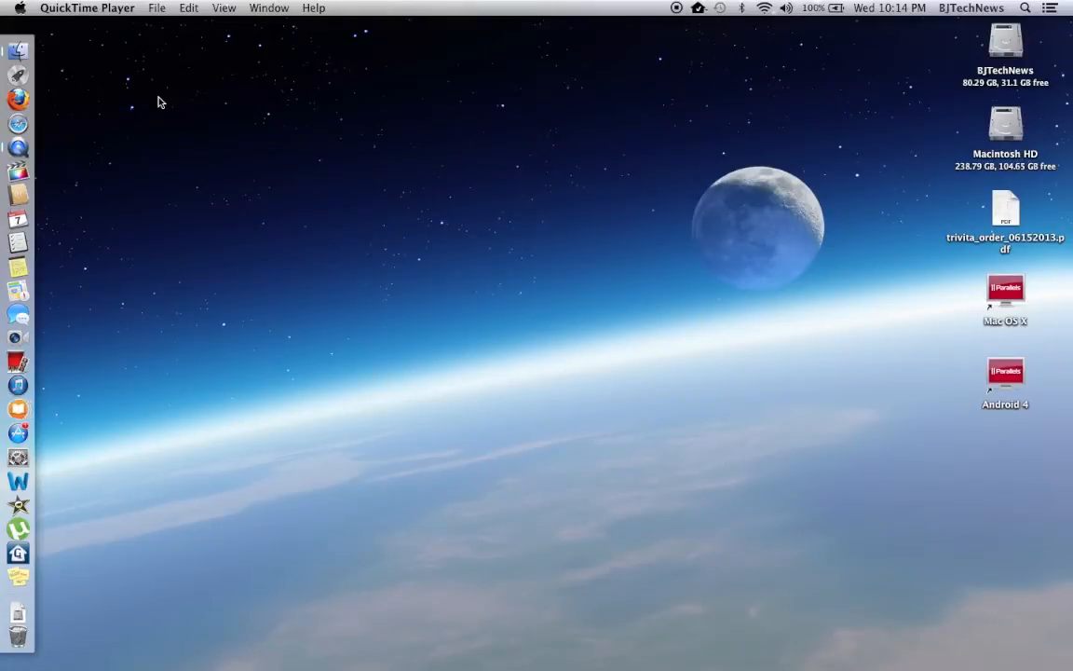
# Step: Launch iBooks, agree to the license, then choose Get Started and Sign In
pyautogui.click(18, 408)
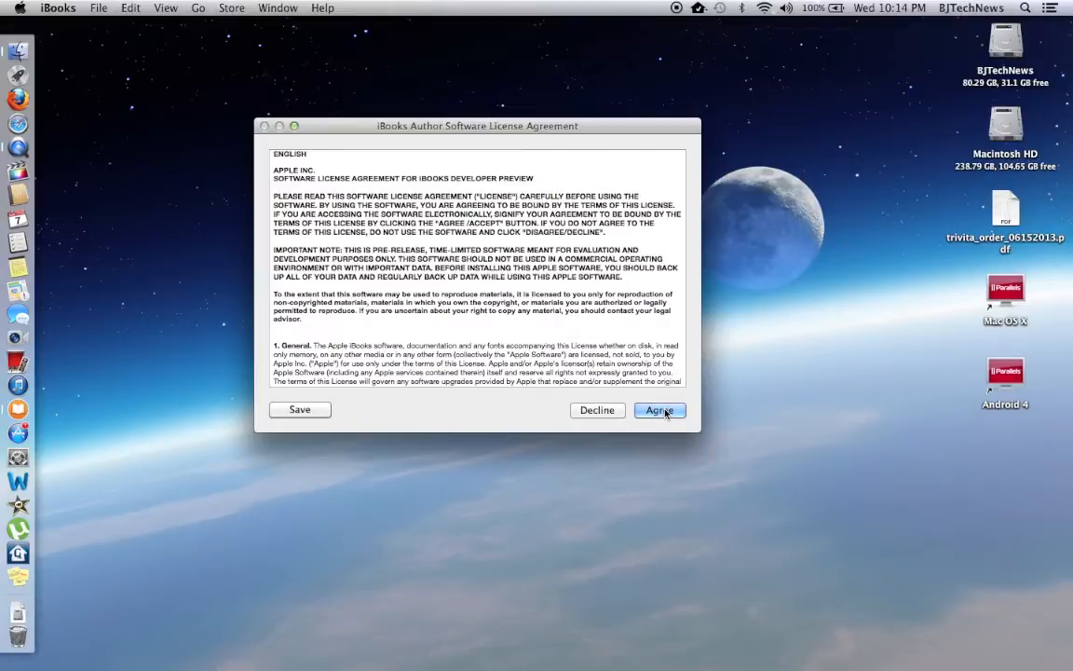
pyautogui.click(658, 409)
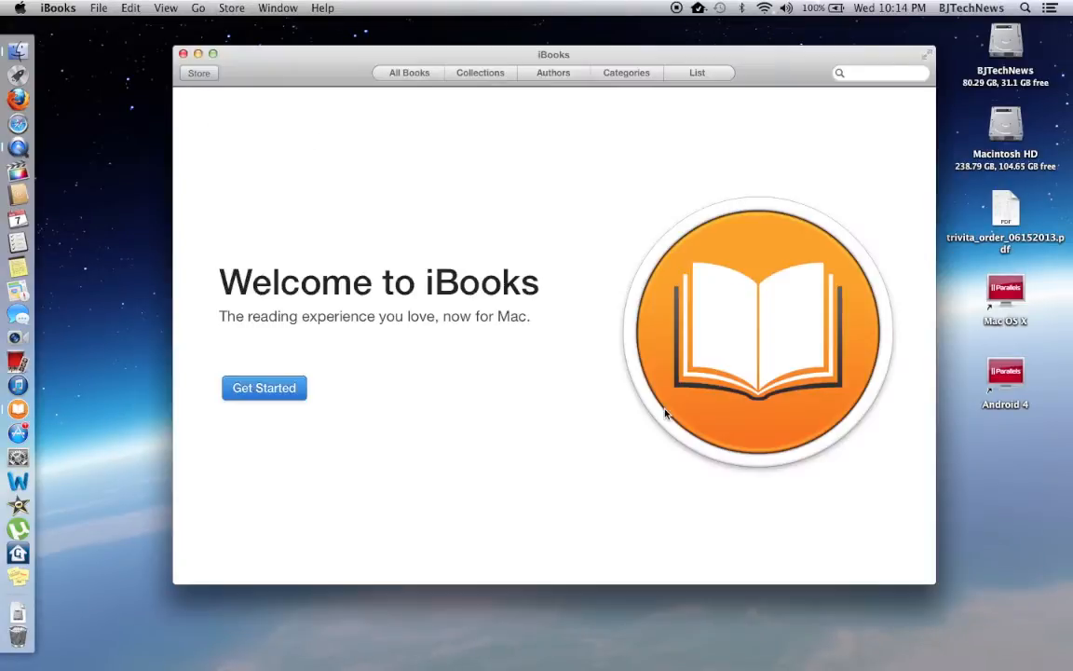
pyautogui.moveTo(302, 396)
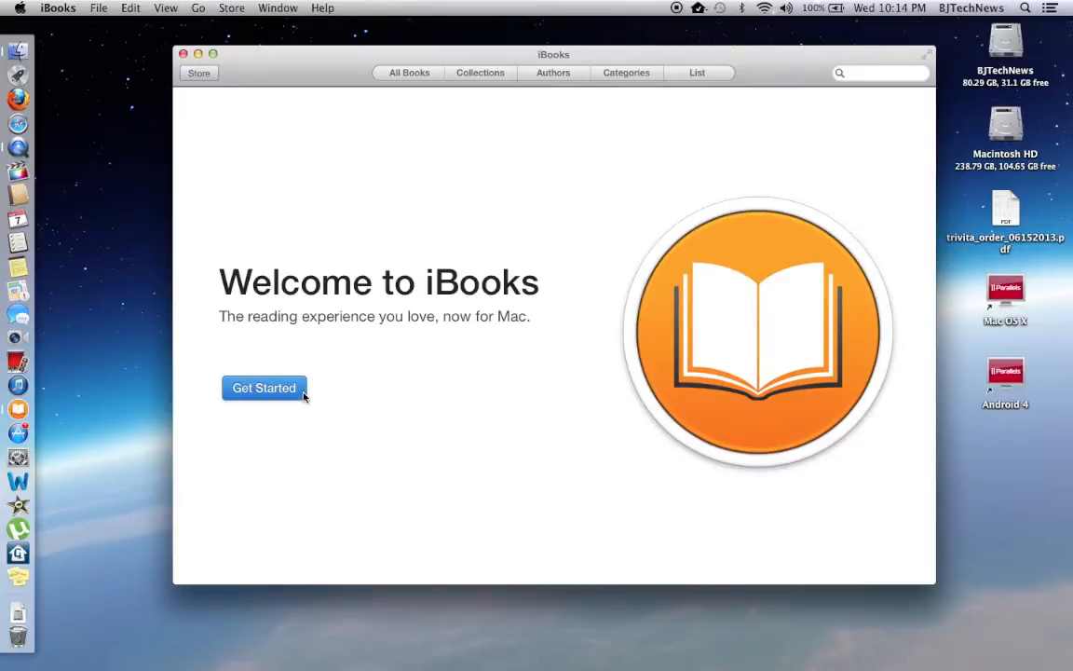
pyautogui.click(263, 387)
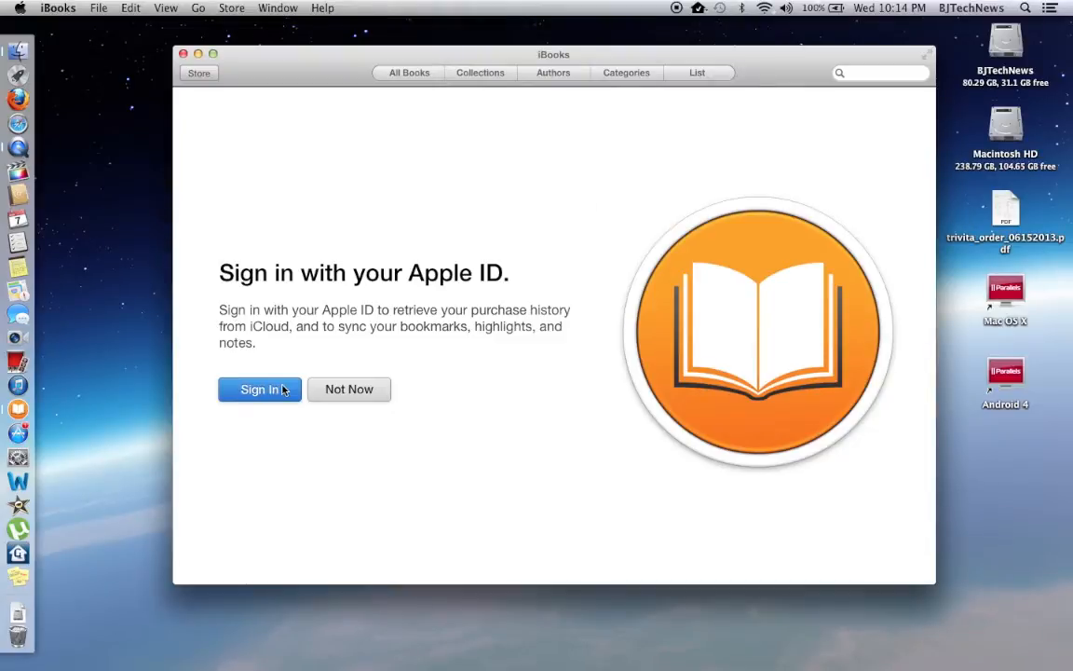
pyautogui.click(259, 390)
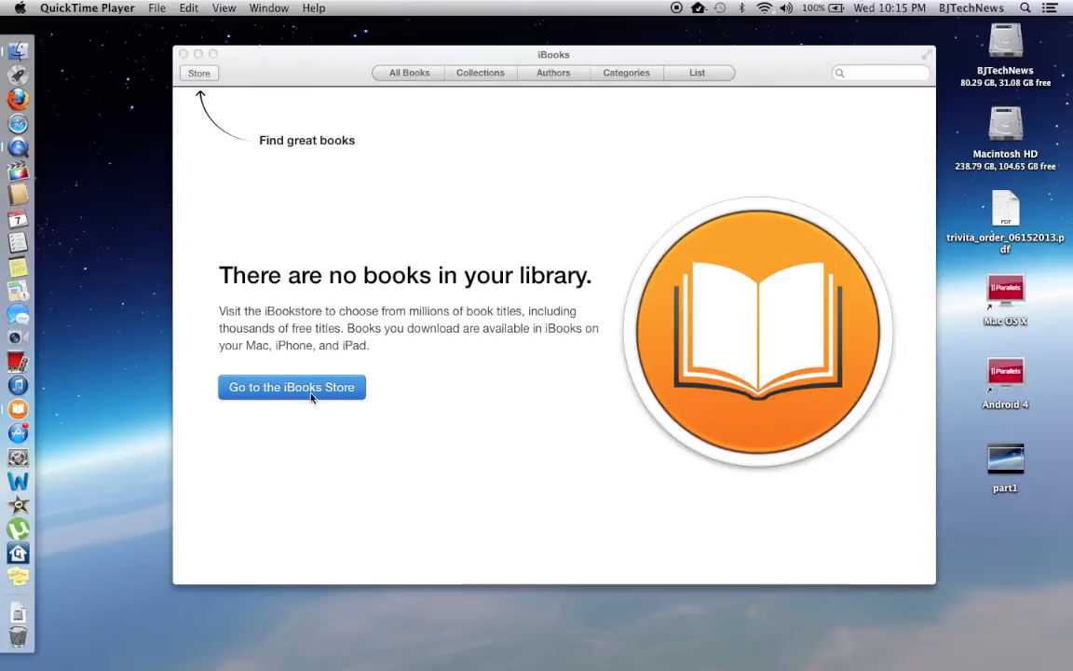
# Step: Go to the iBooks Store from the empty library
pyautogui.click(292, 387)
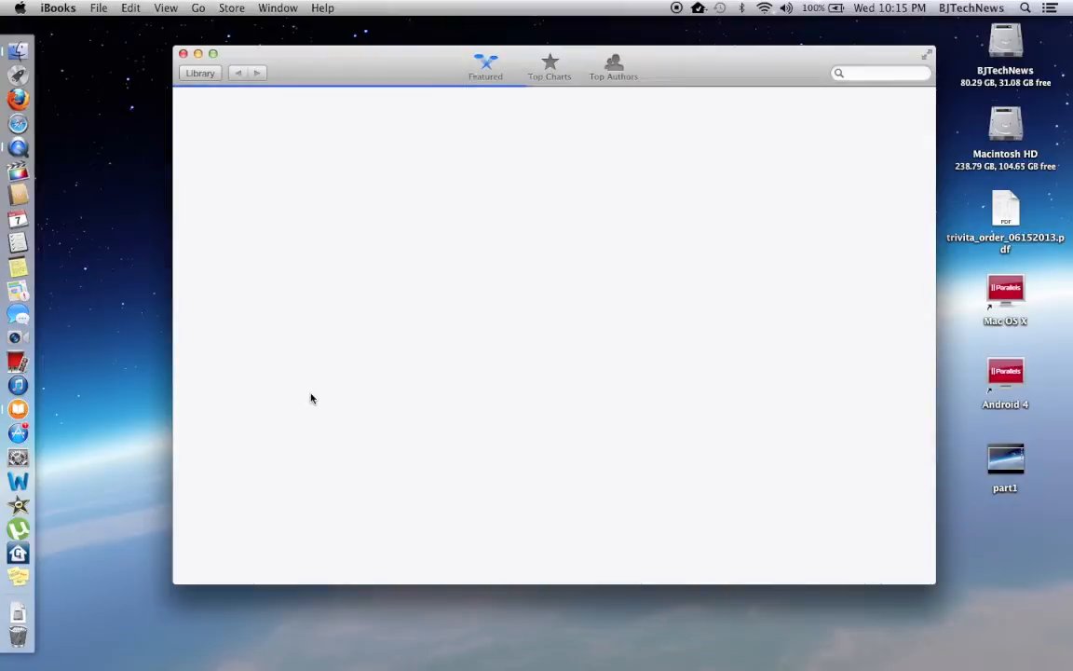
pyautogui.moveTo(381, 157)
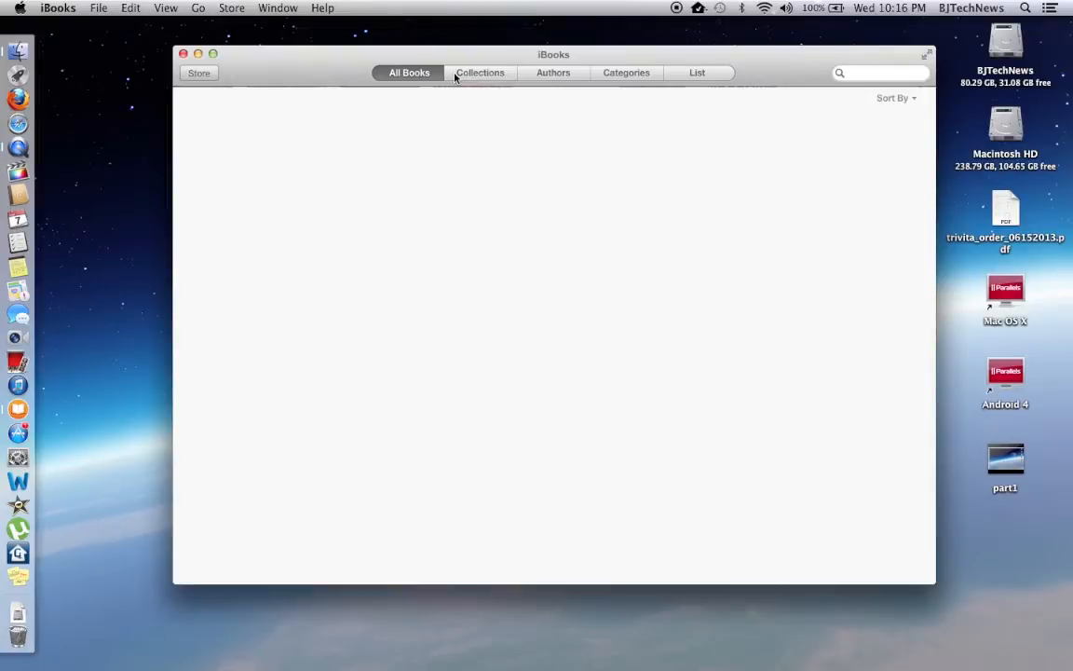
# Step: Switch the library to Collections view, then open PDFs and the PowerShell collection
pyautogui.click(481, 72)
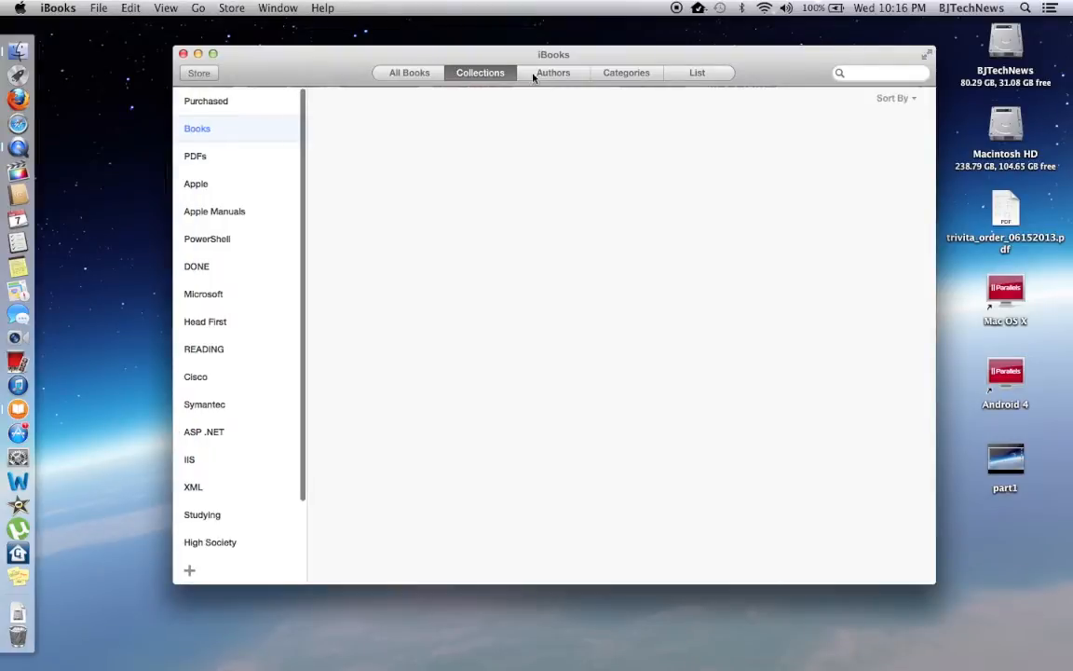
pyautogui.moveTo(311, 193)
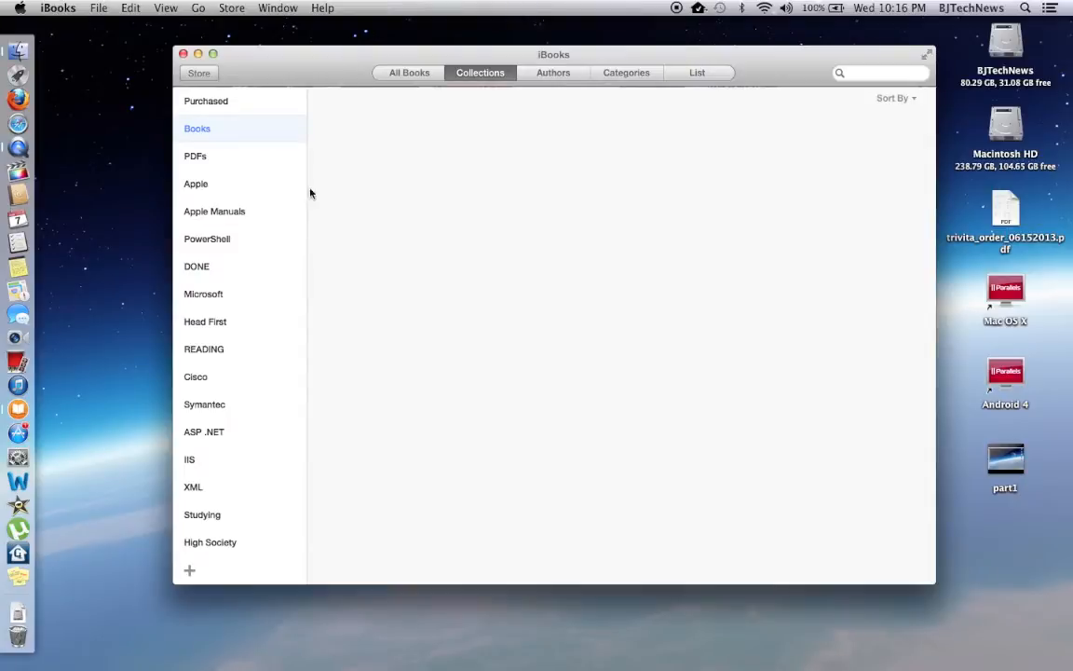
pyautogui.moveTo(197, 159)
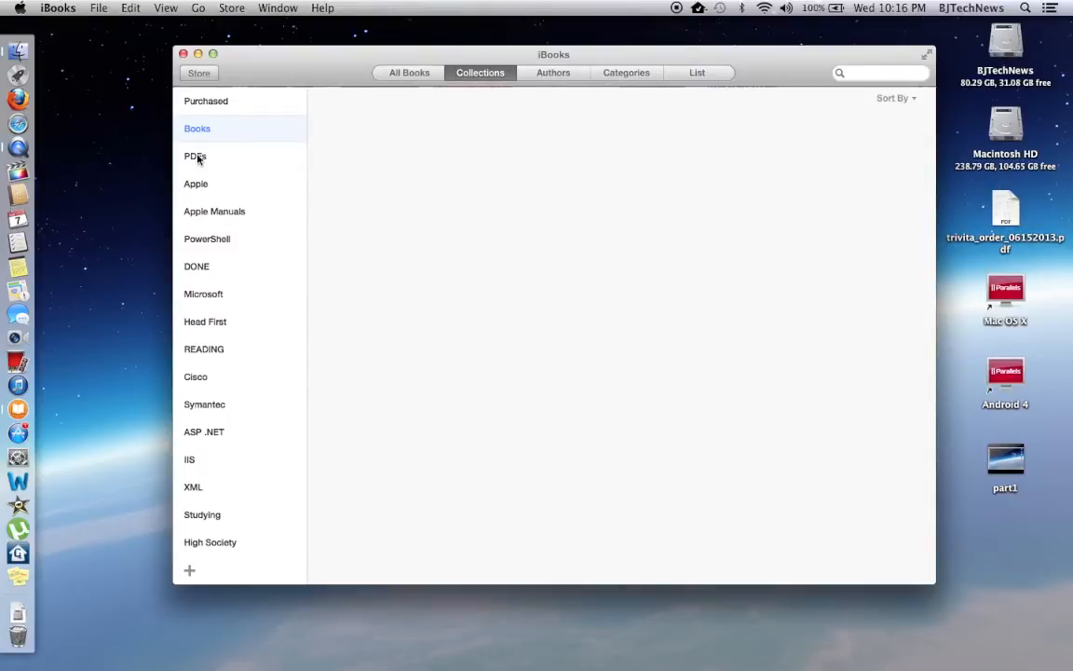
pyautogui.click(195, 156)
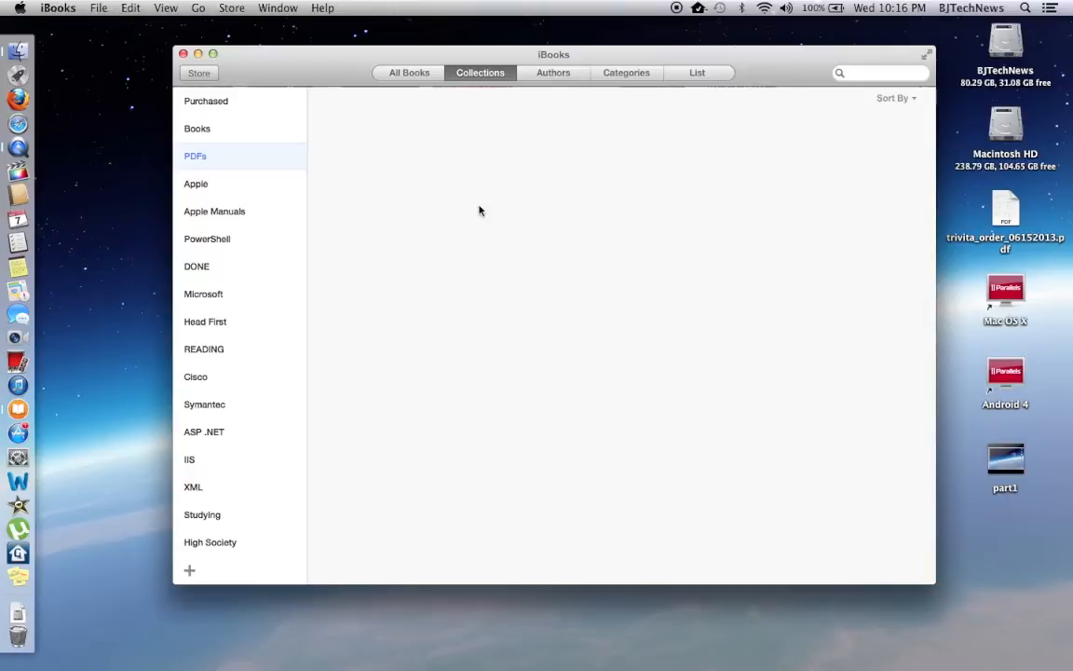
pyautogui.moveTo(329, 271)
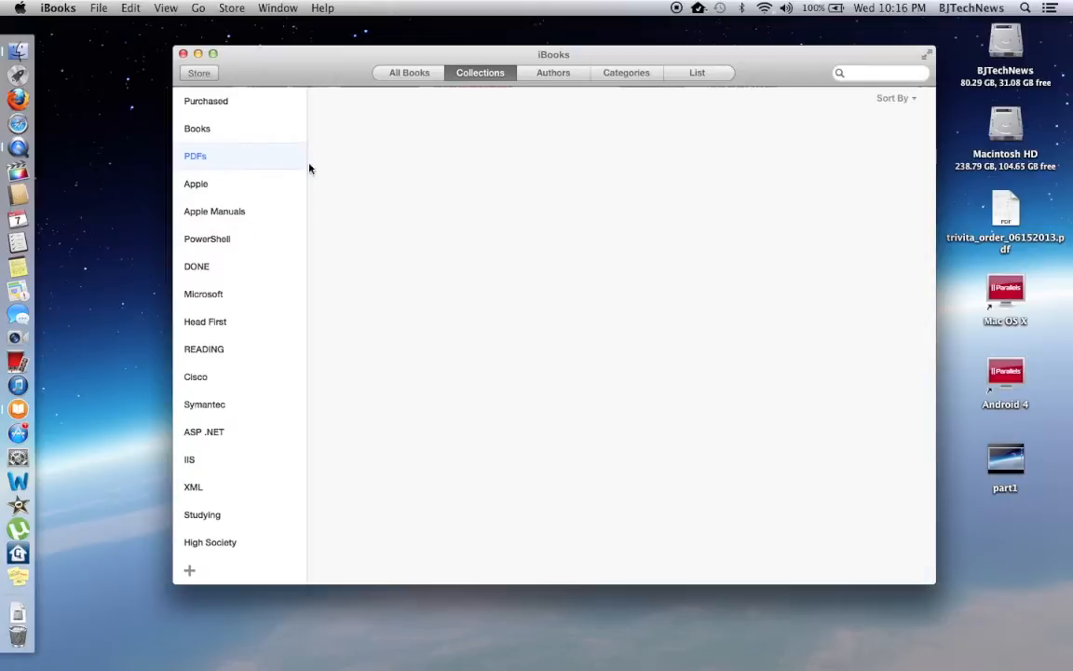
pyautogui.moveTo(261, 71)
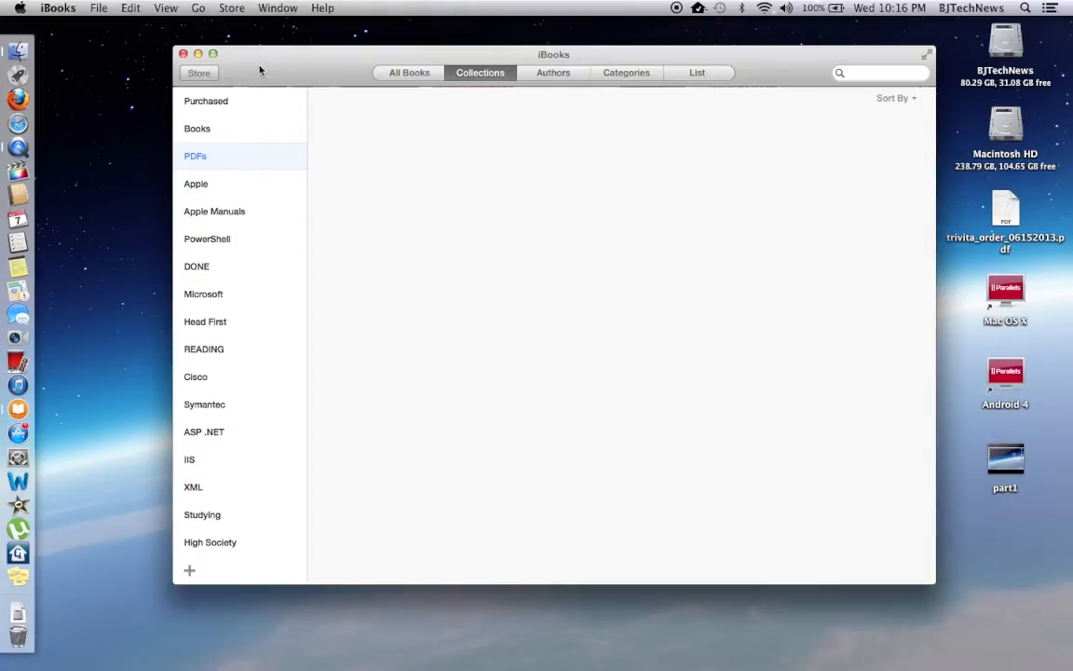
pyautogui.click(207, 239)
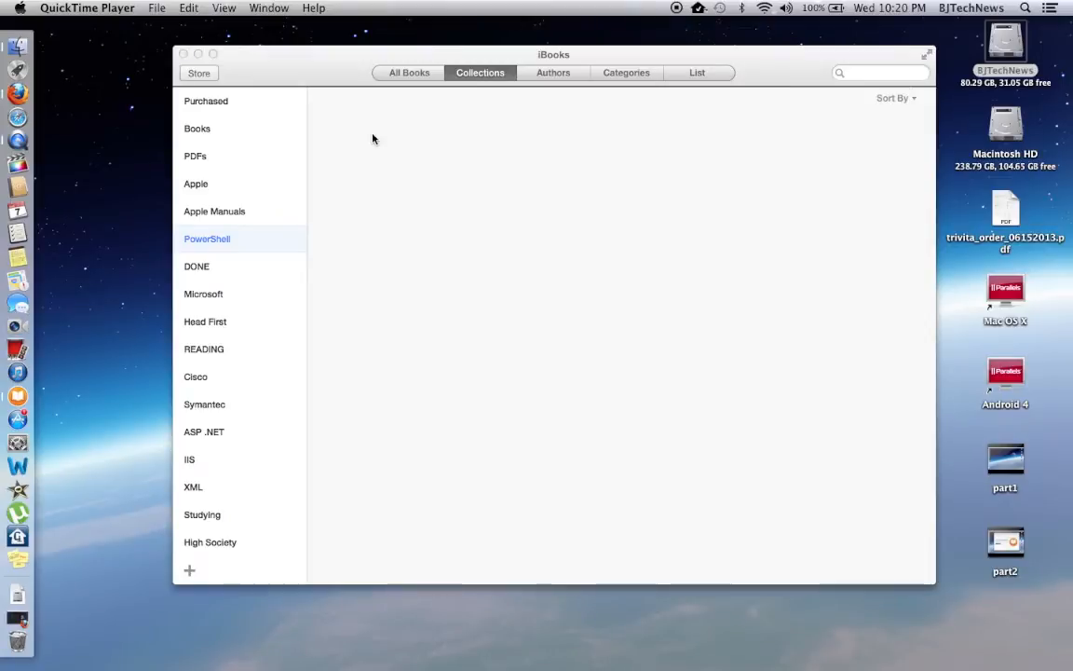
pyautogui.moveTo(103, 448)
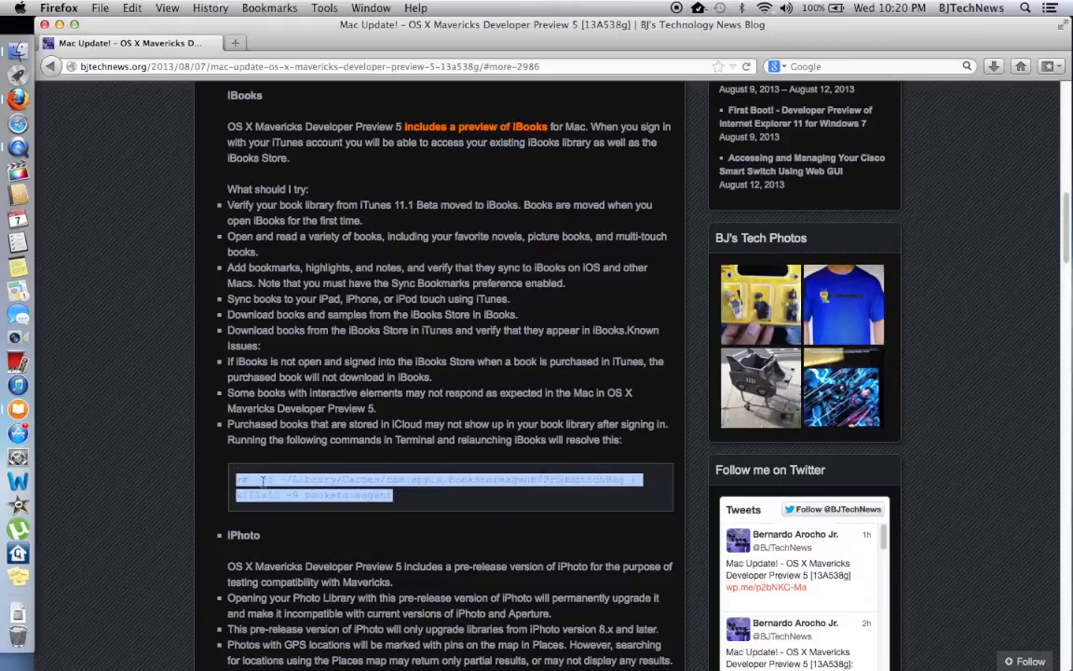
# Step: Copy the selected Terminal cache-reset command from the blog post
pyautogui.rightClick(265, 480)
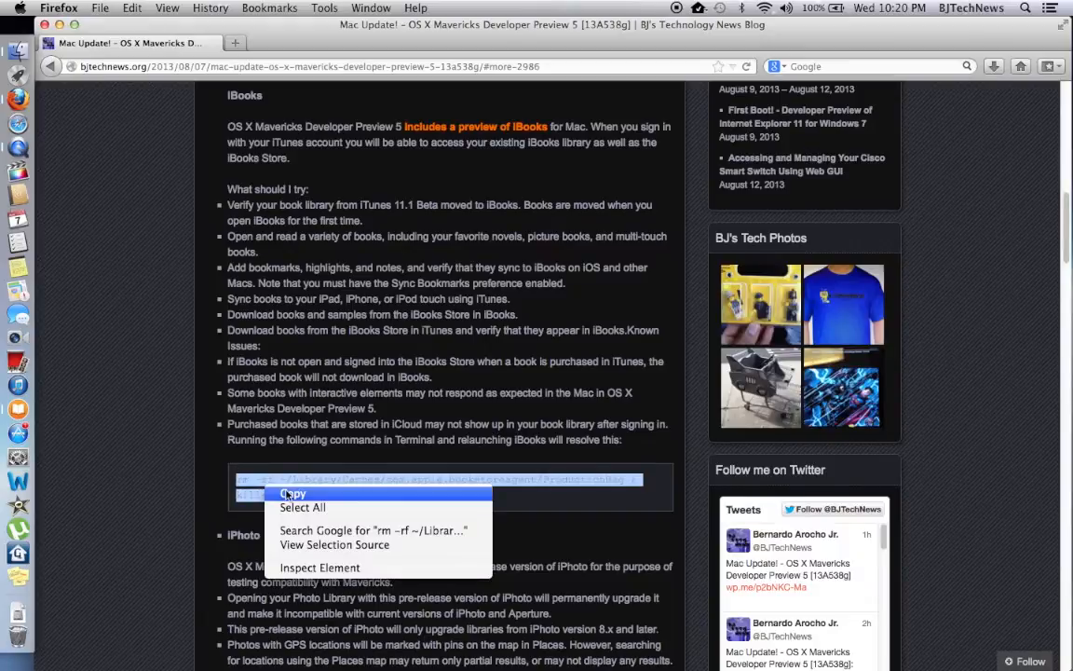
pyautogui.click(292, 494)
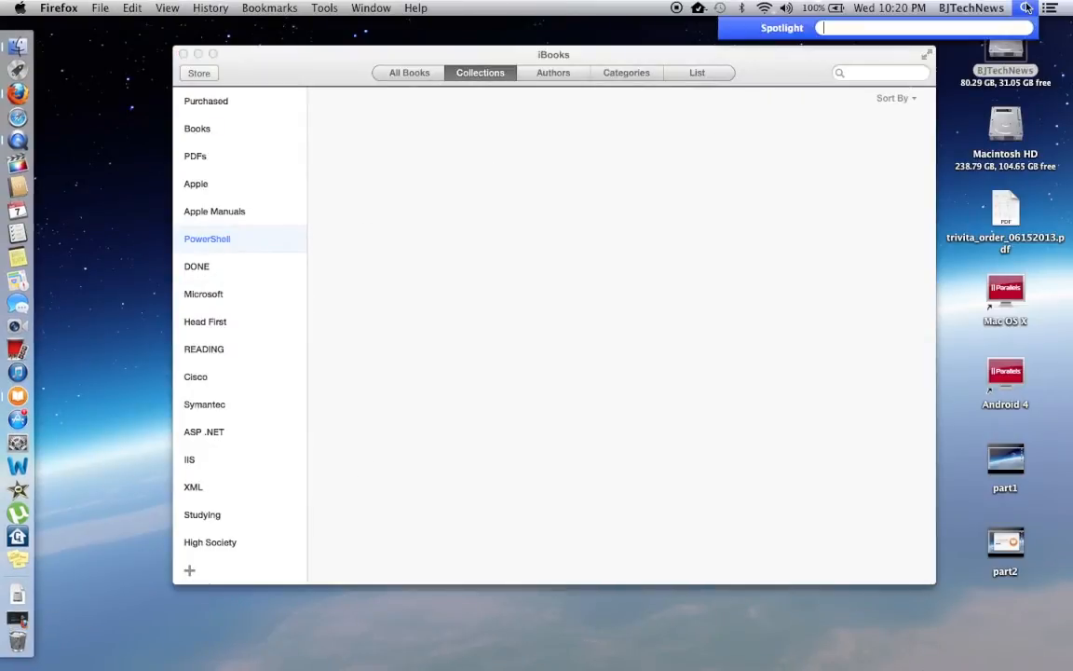
# Step: Search Spotlight for 'te' to launch Terminal
pyautogui.write('te')
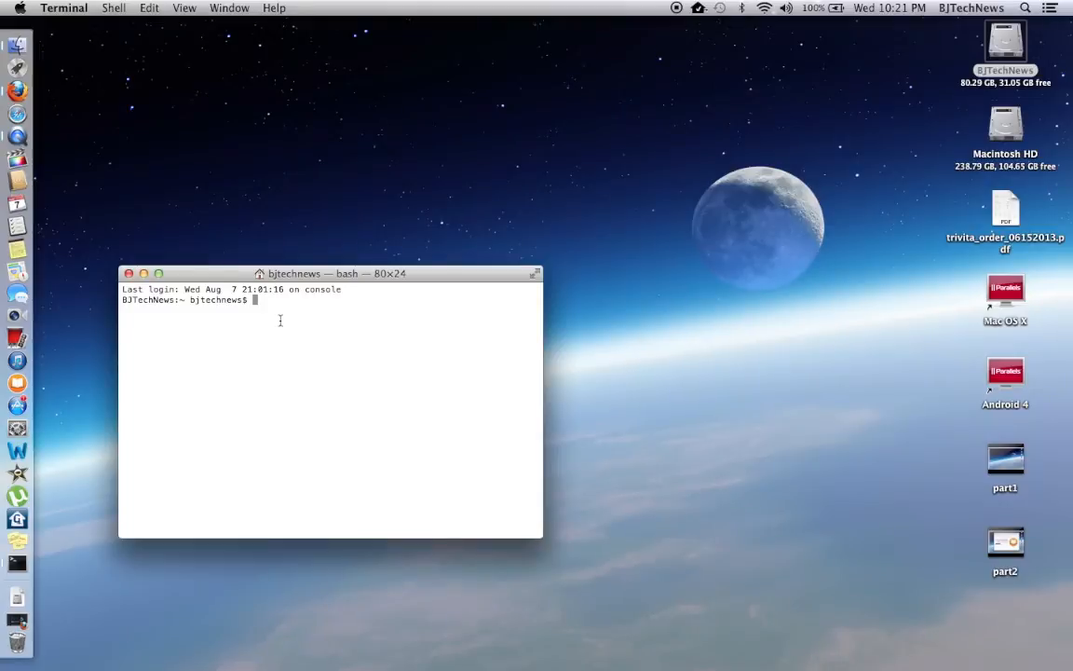
# Step: Enter 'rm -rf ~/Library/Caches/com.apple.bookstoreagent/ProductionBag ; killall -9 bookstoreagent', widen the window, and run it
pyautogui.write('rm -rf ~/Library/Caches/com.apple.bookstoreagent/ProductionBag ; killall -9 bookstoreagent')
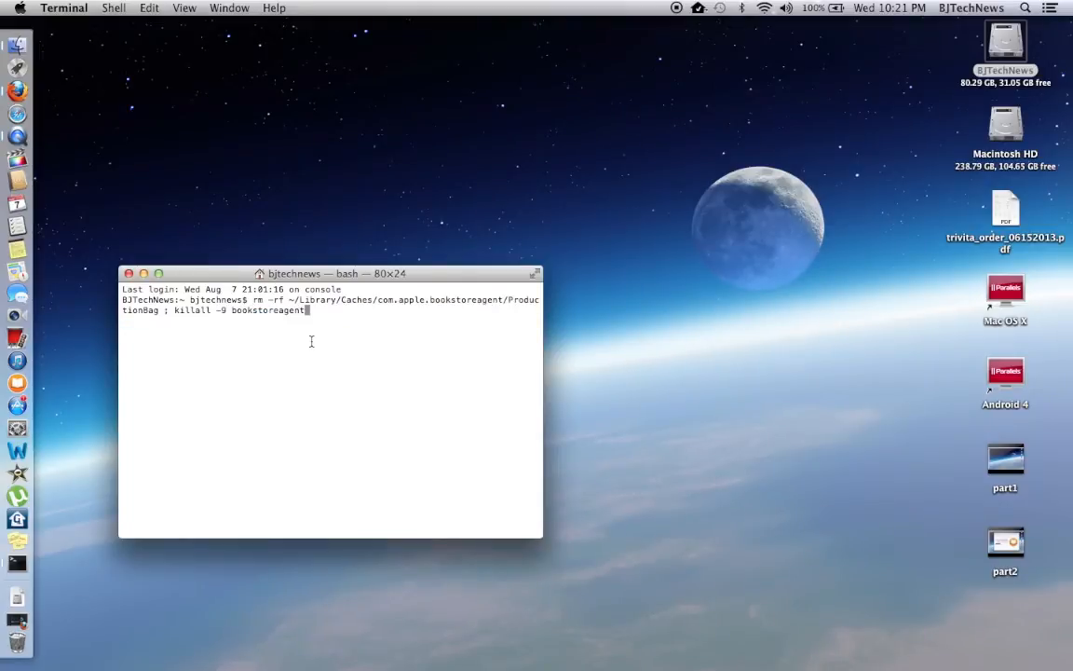
pyautogui.moveTo(540, 538)
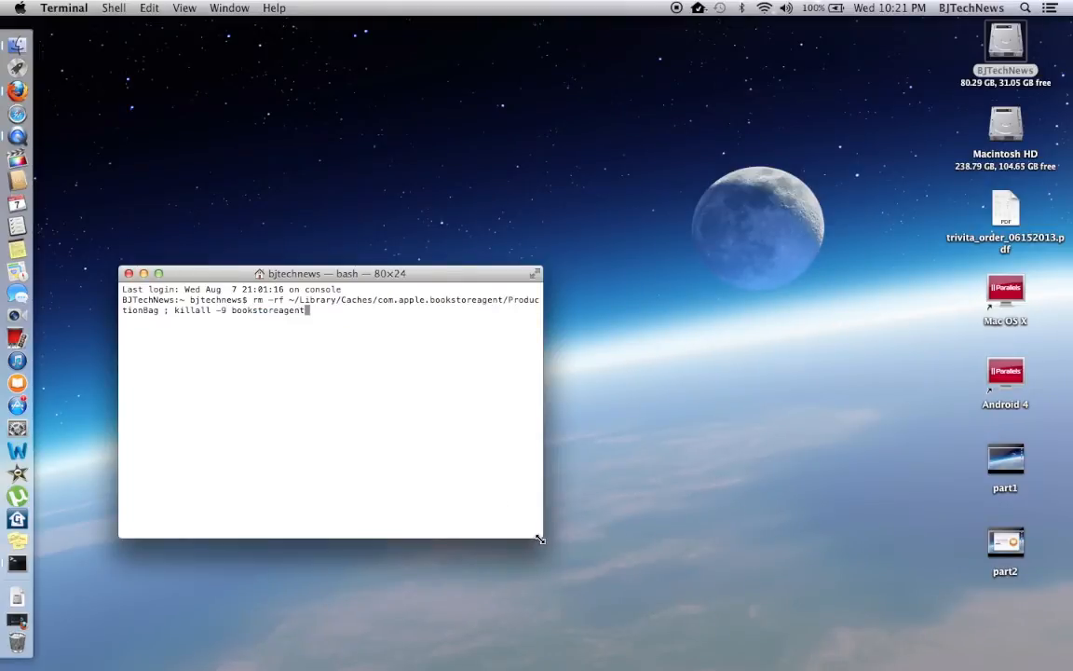
pyautogui.moveTo(541, 539); pyautogui.dragTo(792, 463)
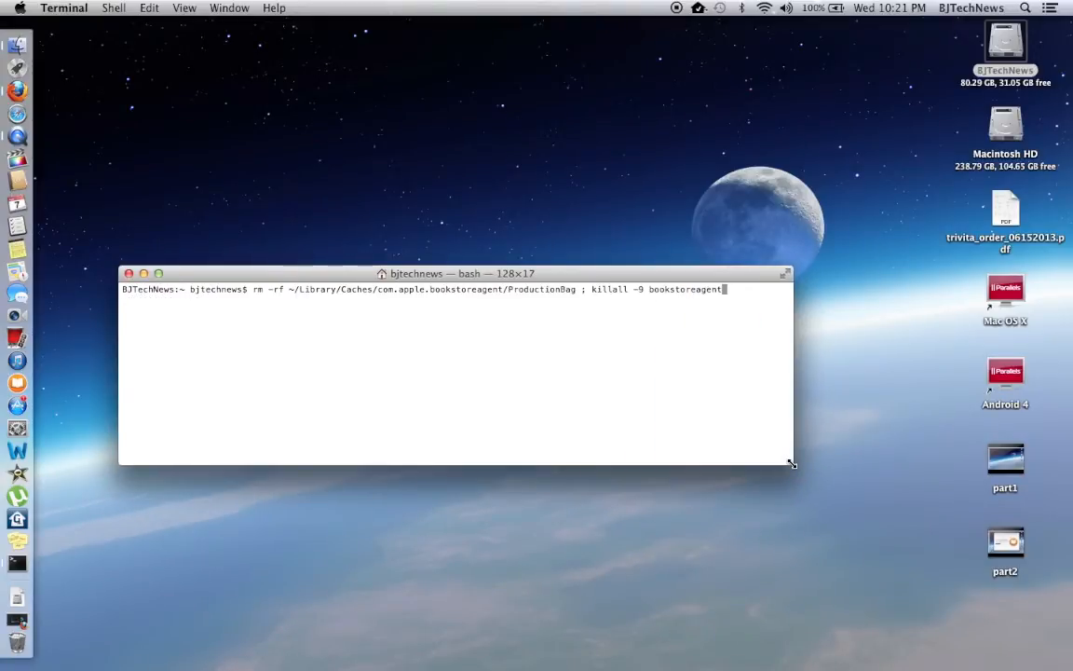
pyautogui.press('Return')
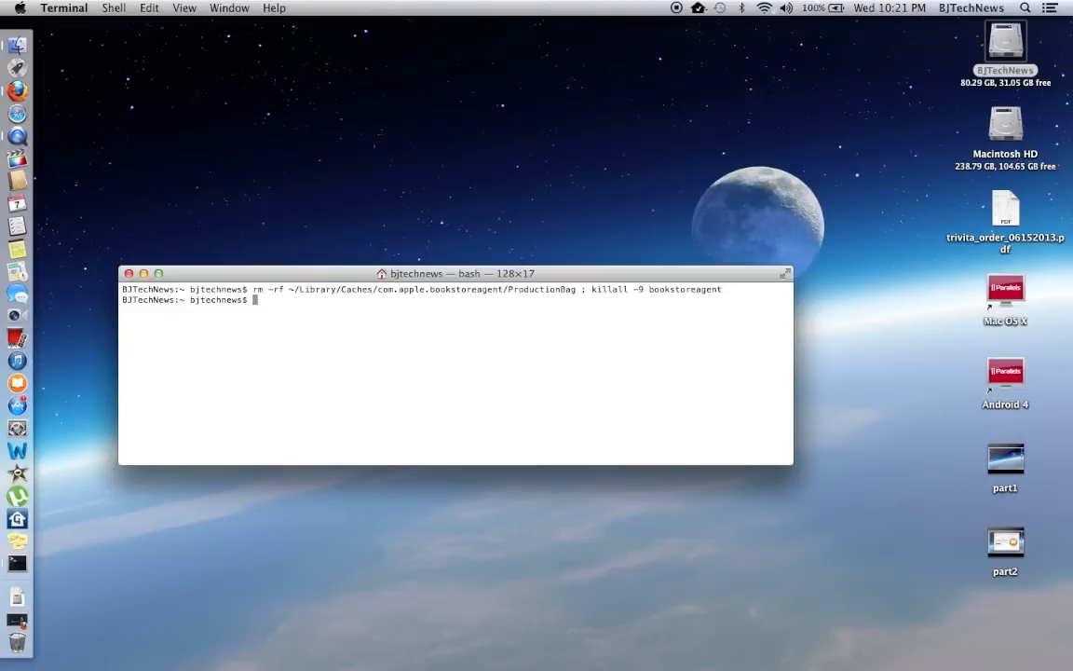
pyautogui.moveTo(17, 382)
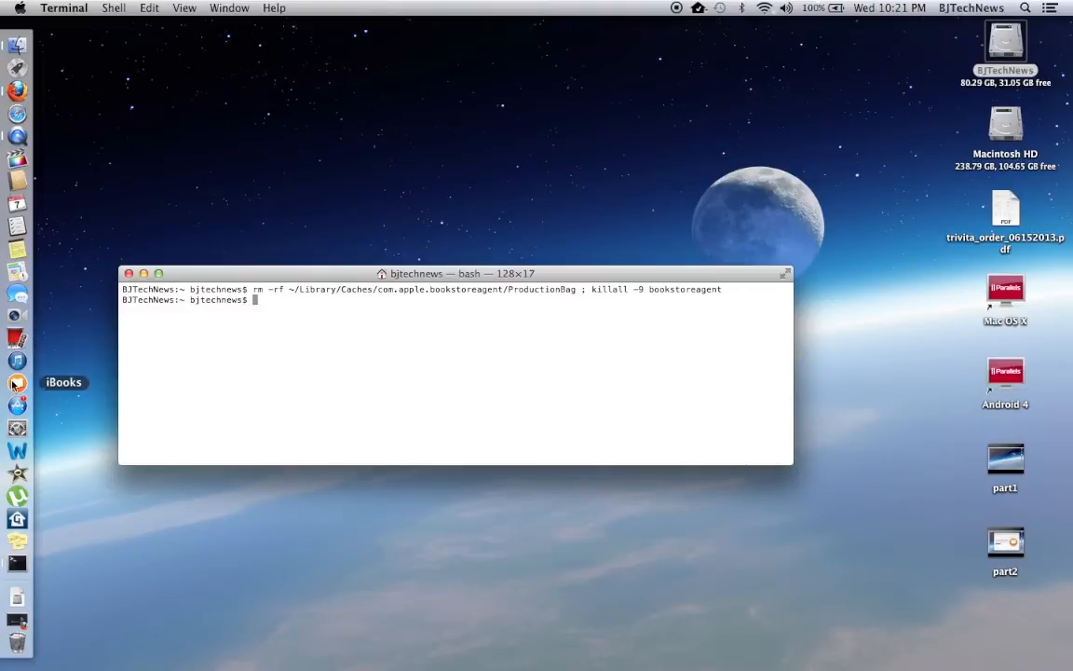
# Step: Bring iBooks to the front and view the Apple, then PDFs, collections
pyautogui.click(17, 382)
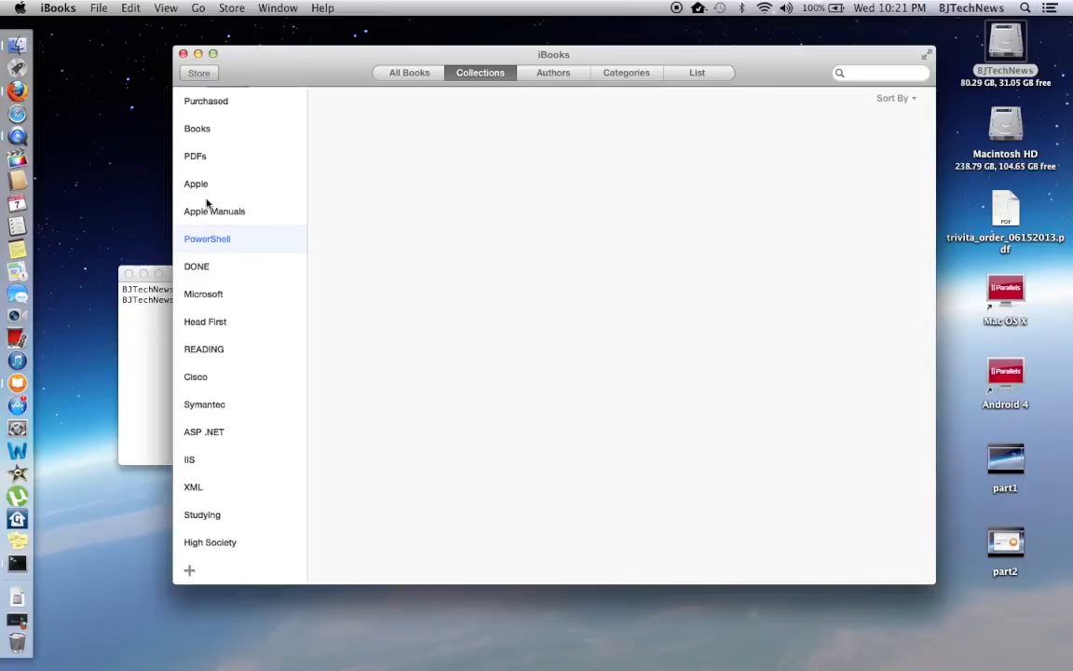
pyautogui.click(195, 183)
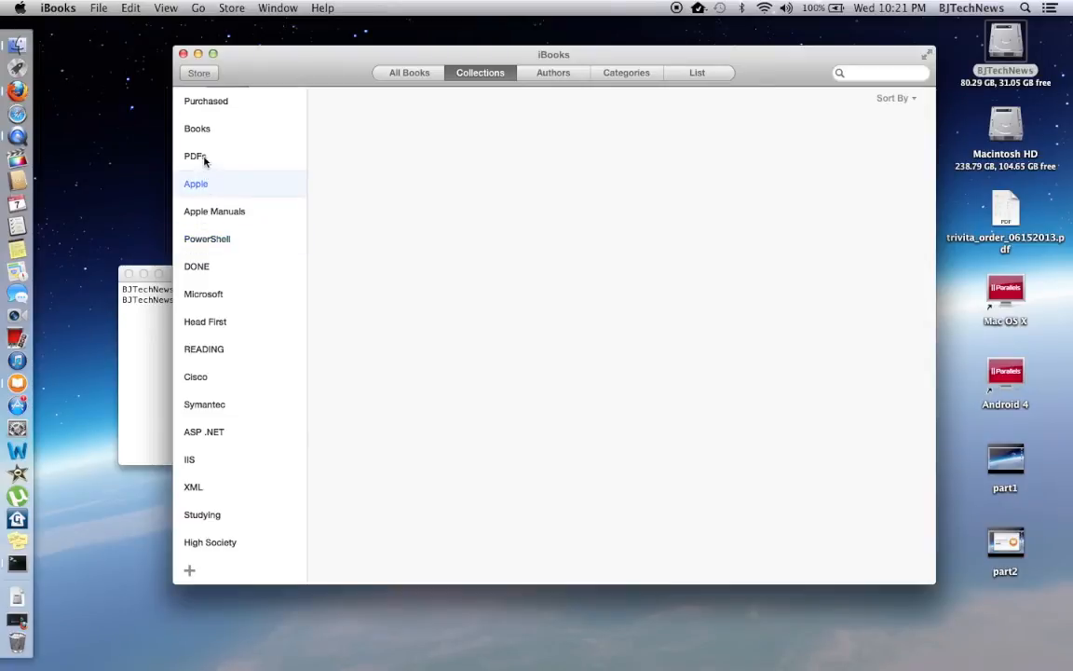
pyautogui.click(195, 156)
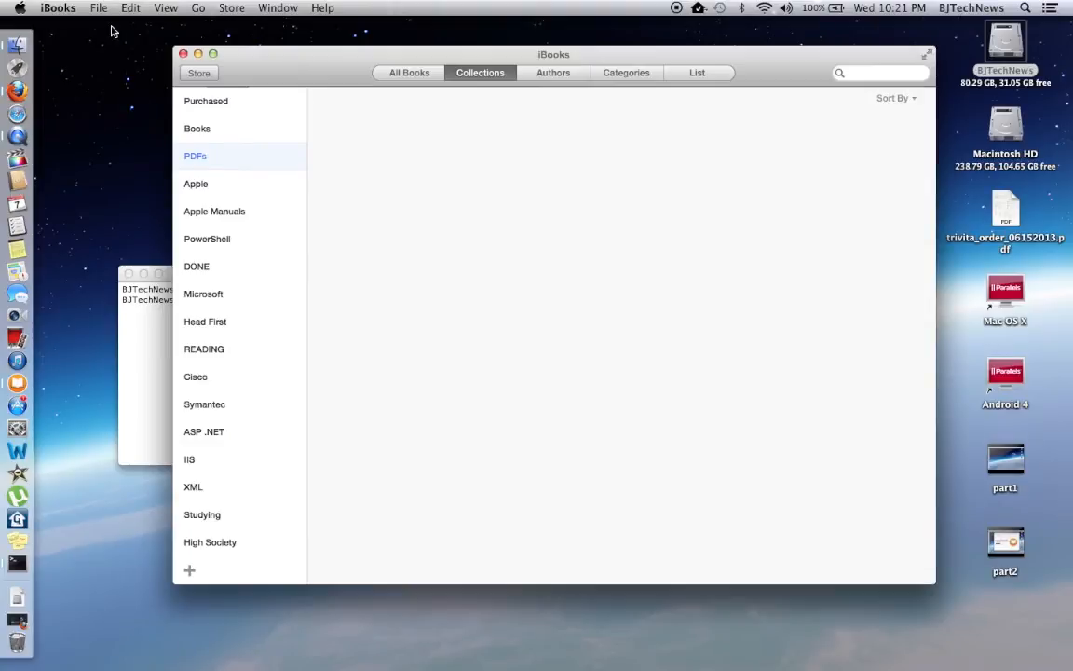
# Step: Browse the Store, Go and File menus
pyautogui.click(231, 8)
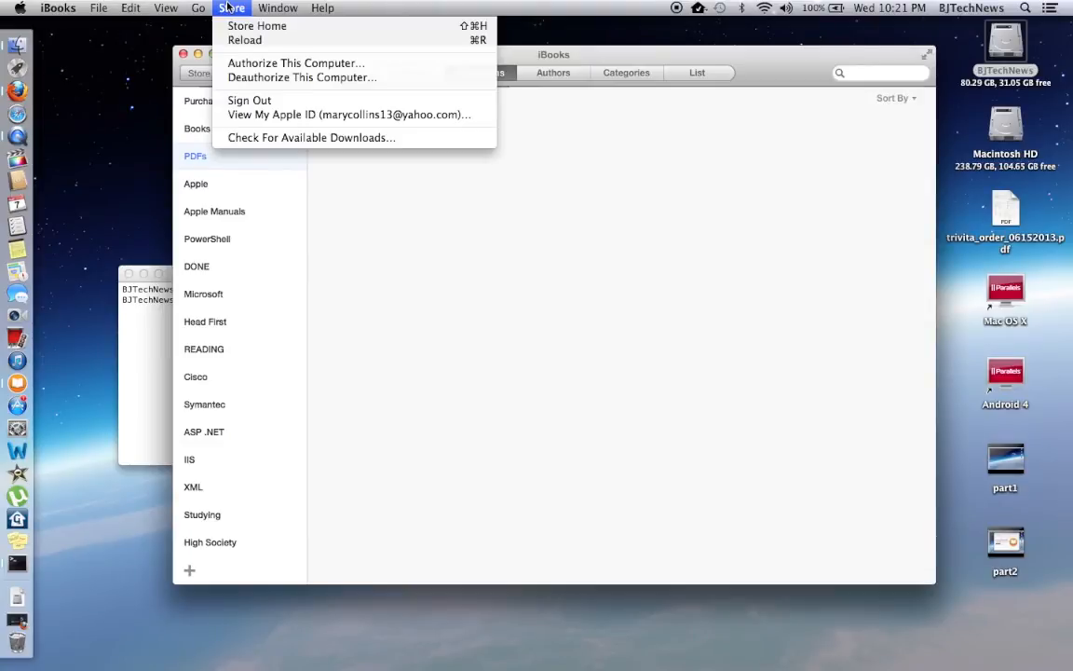
pyautogui.click(197, 8)
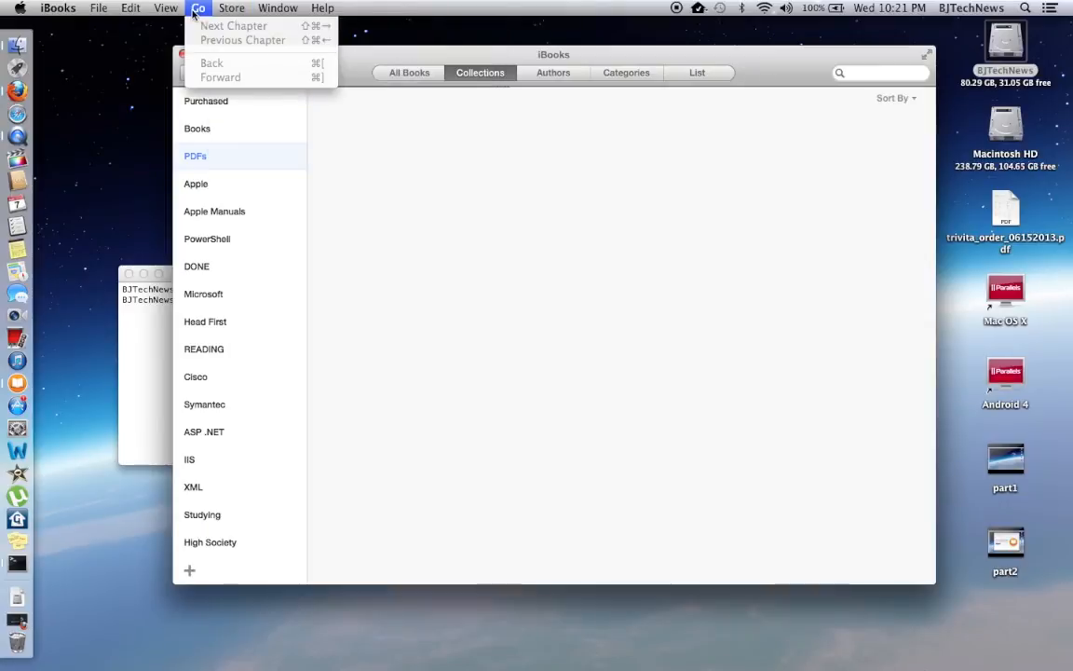
pyautogui.click(98, 7)
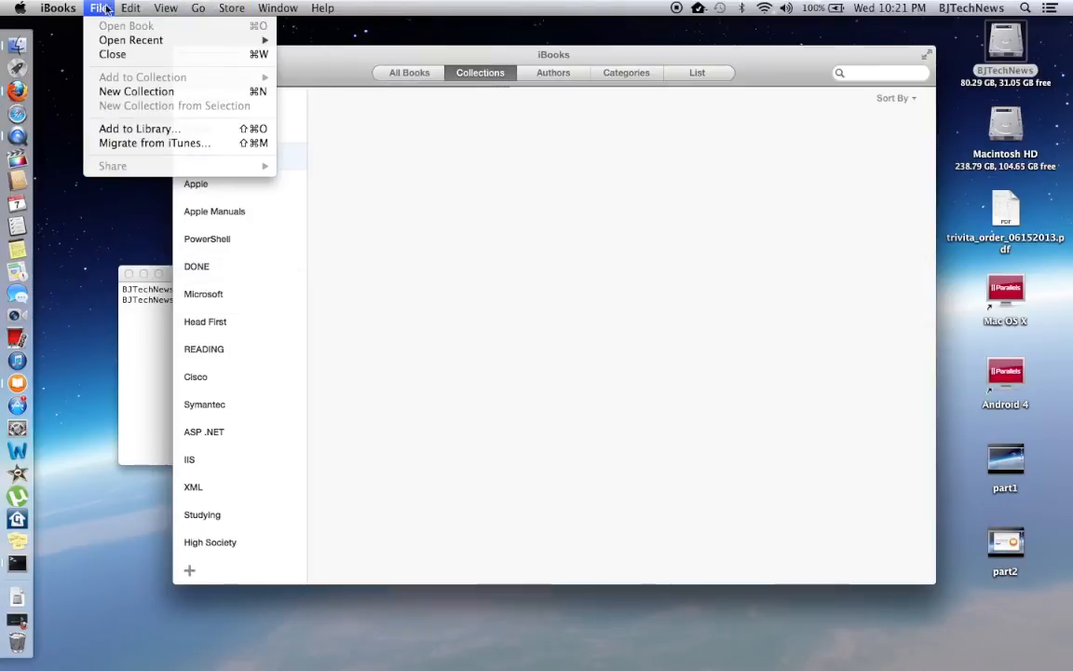
pyautogui.moveTo(98, 17)
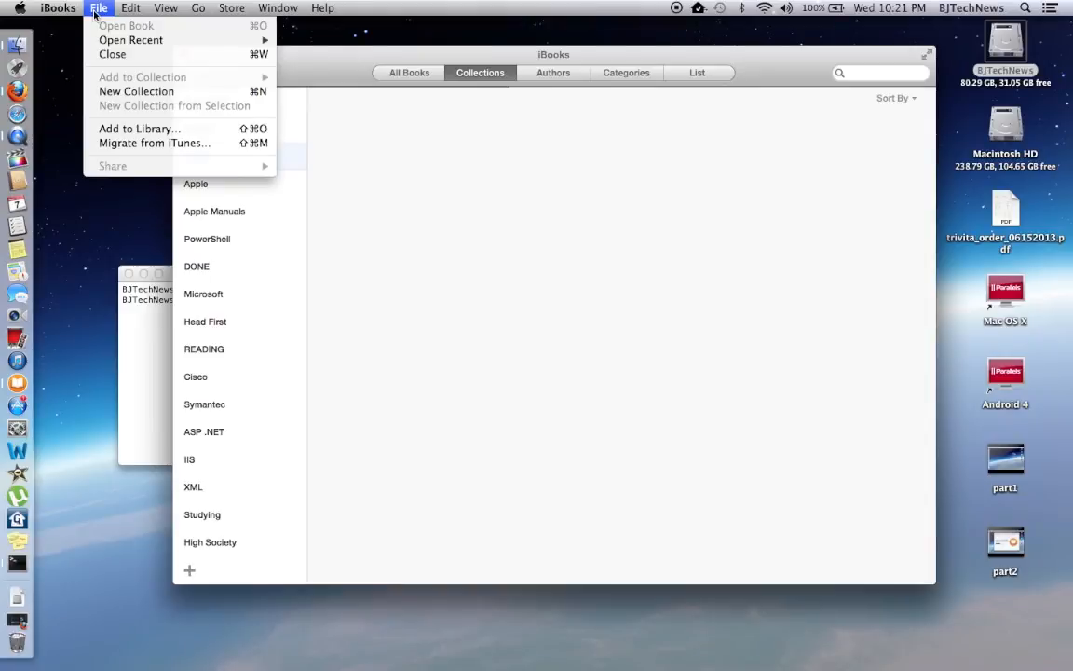
pyautogui.moveTo(292, 74)
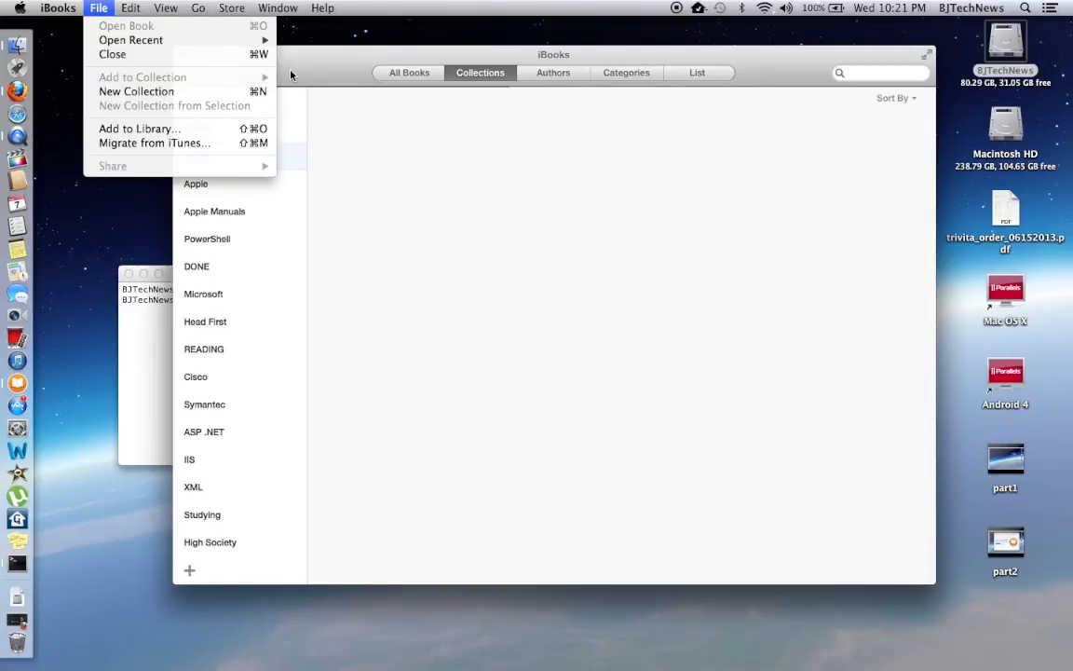
pyautogui.moveTo(406, 215)
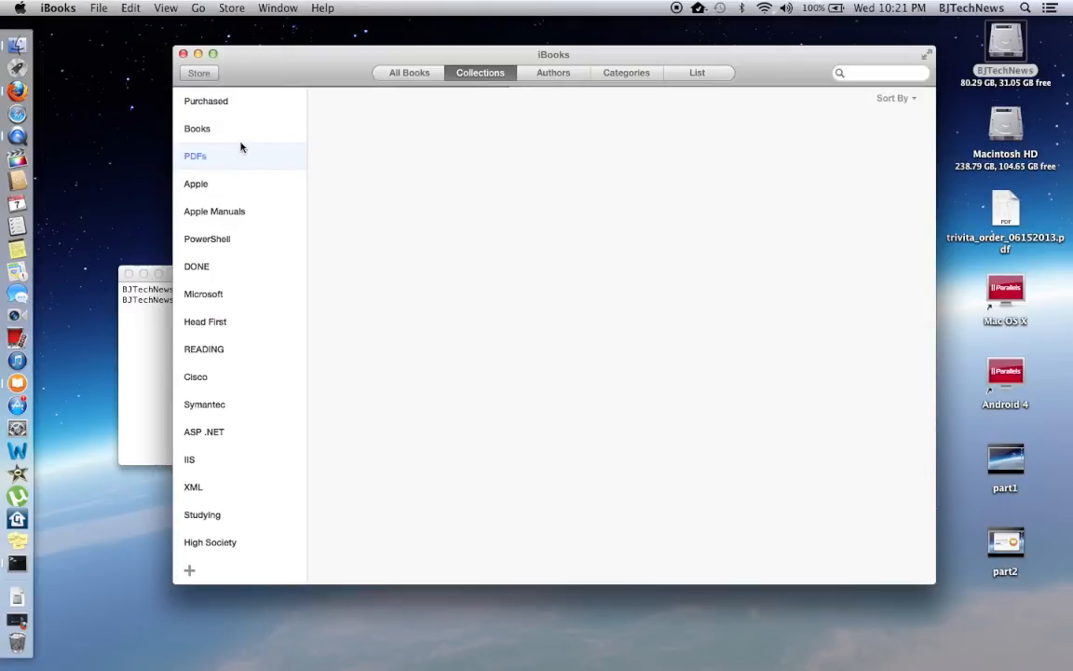
# Step: Compare Purchased, PDFs, Apple Manuals and Apple collections against Books, ending on Books
pyautogui.click(197, 127)
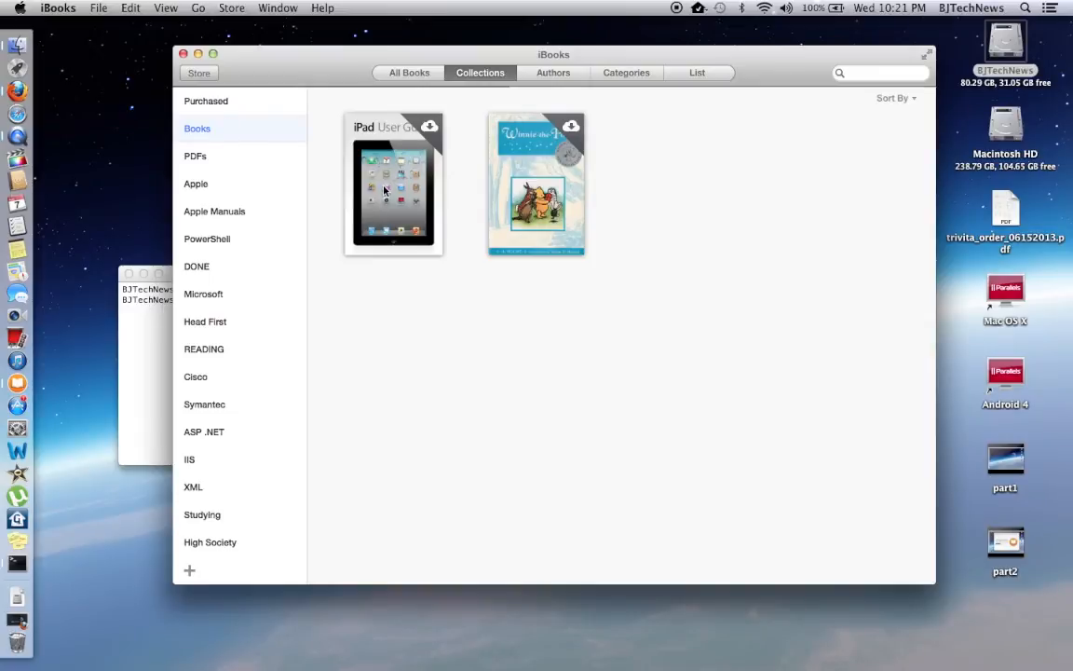
pyautogui.moveTo(352, 208)
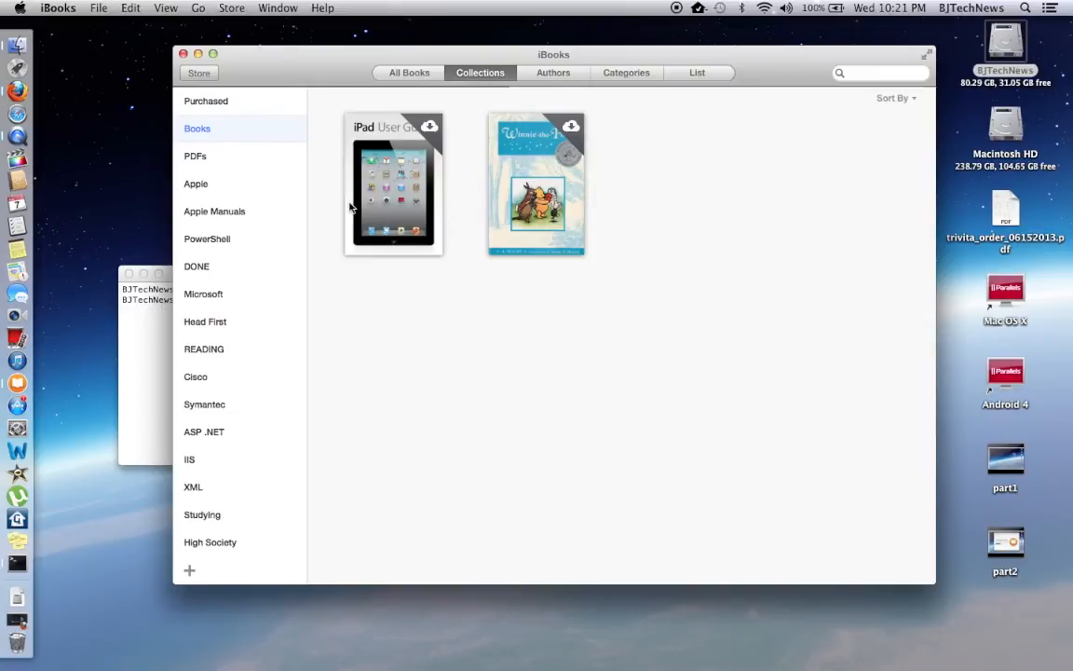
pyautogui.click(206, 100)
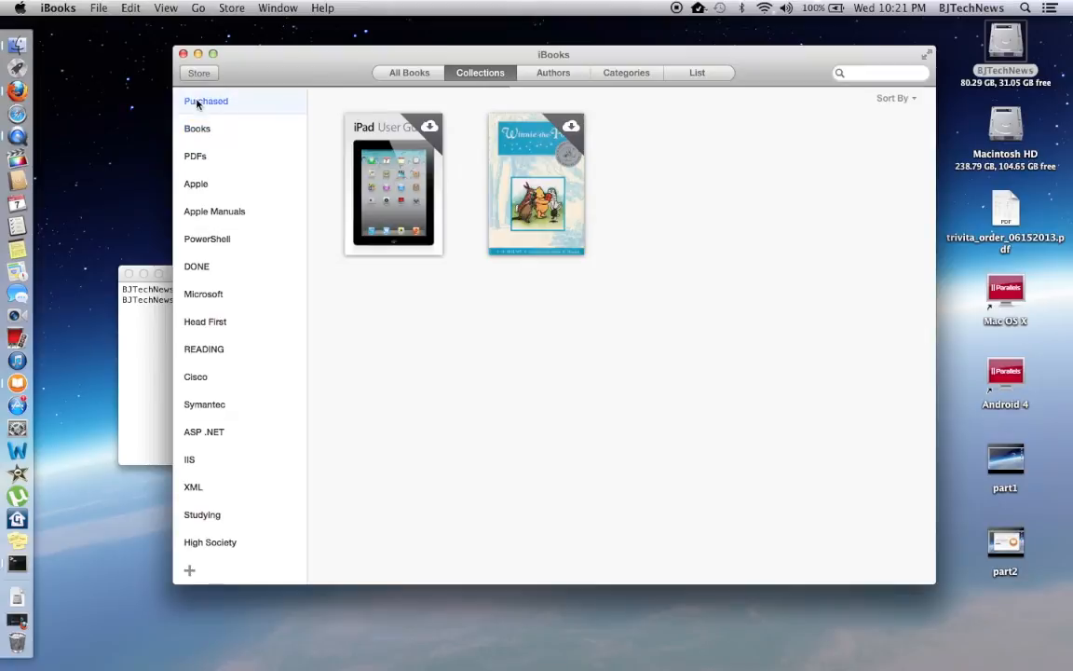
pyautogui.click(195, 155)
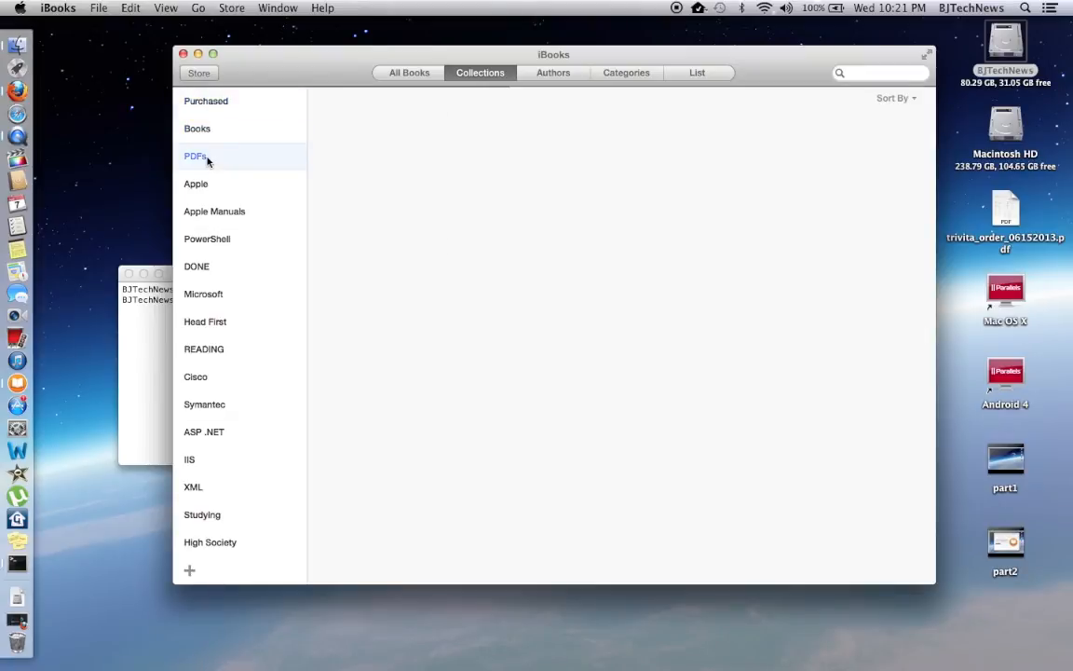
pyautogui.click(197, 129)
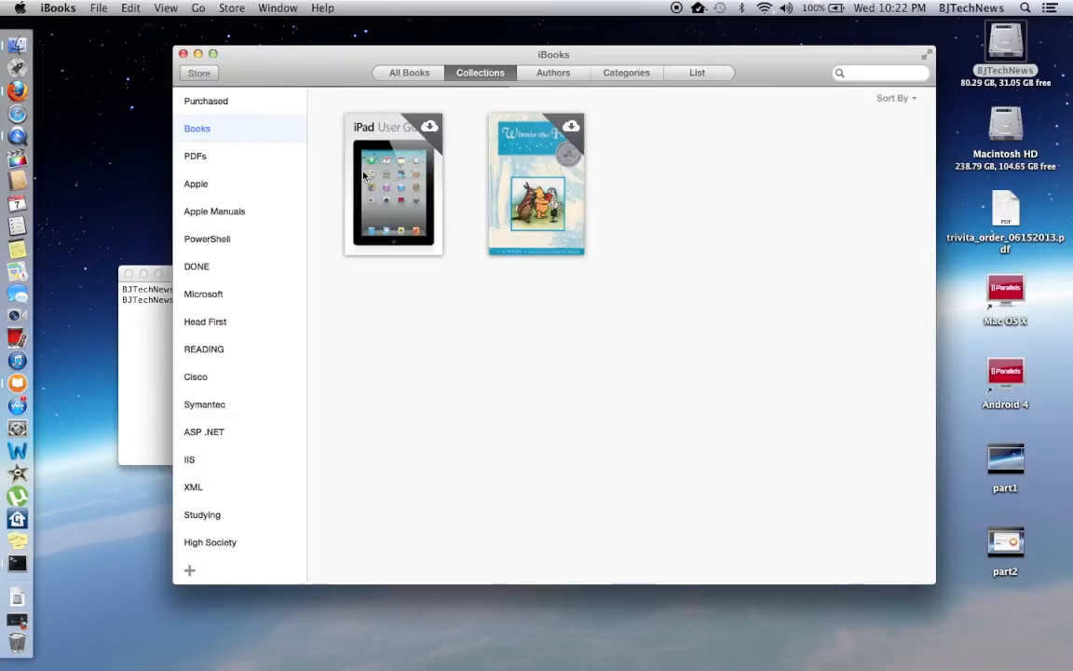
pyautogui.moveTo(216, 212)
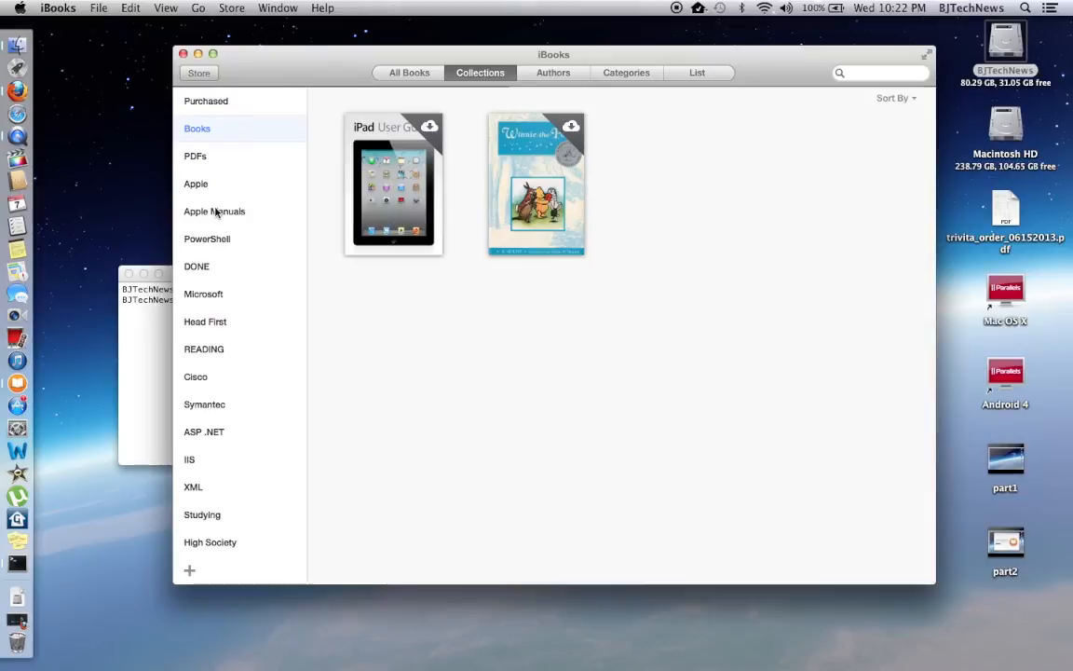
pyautogui.click(214, 211)
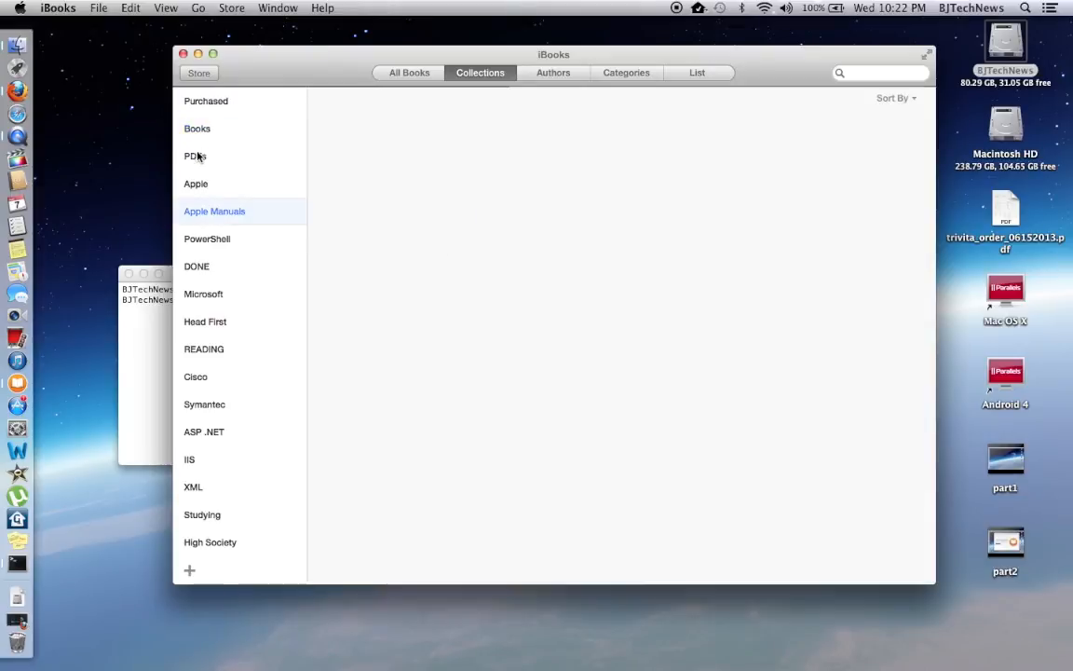
pyautogui.click(197, 129)
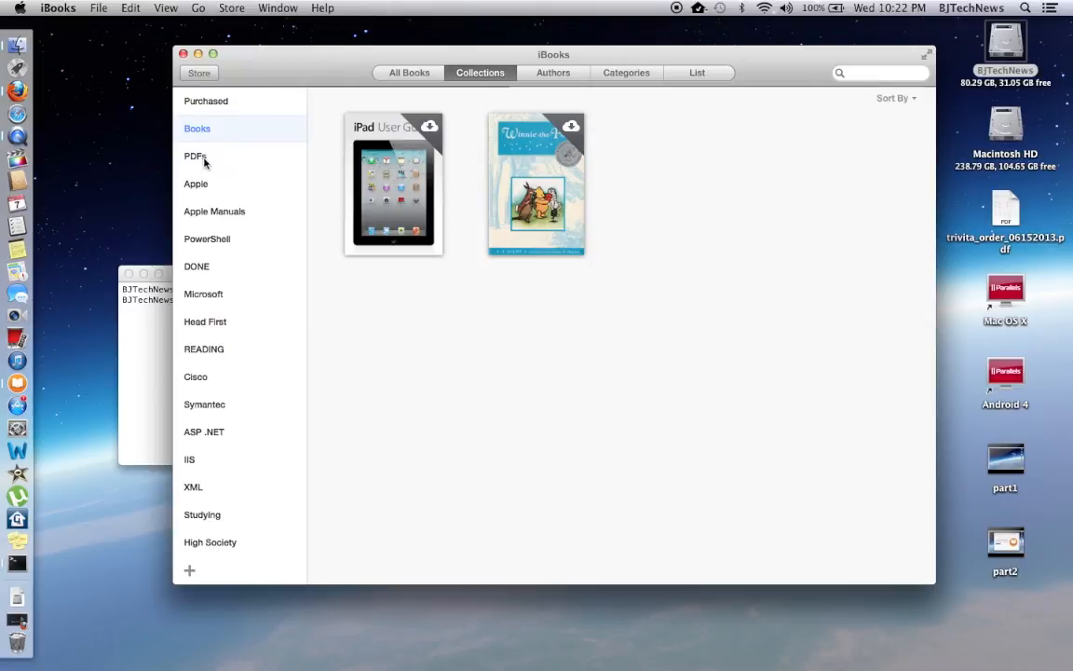
pyautogui.click(195, 183)
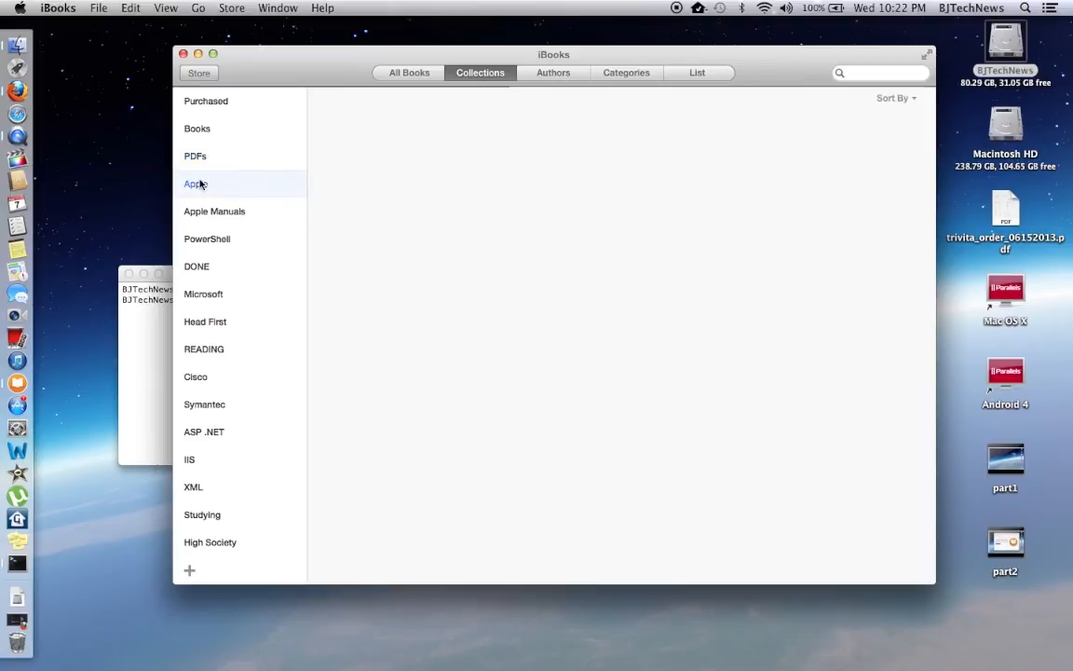
pyautogui.click(197, 127)
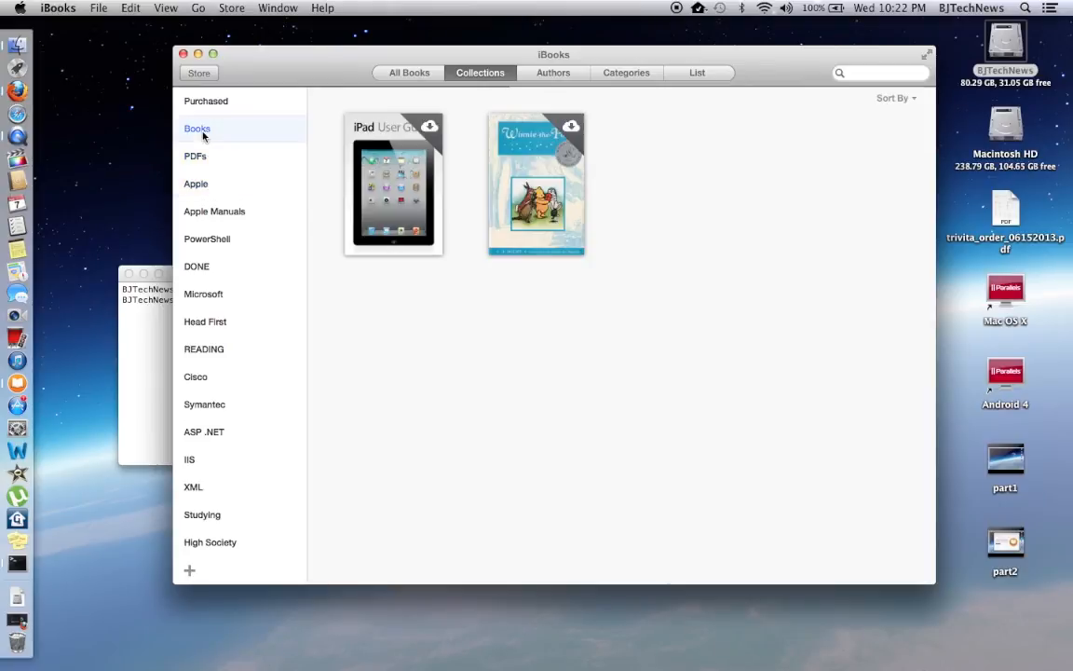